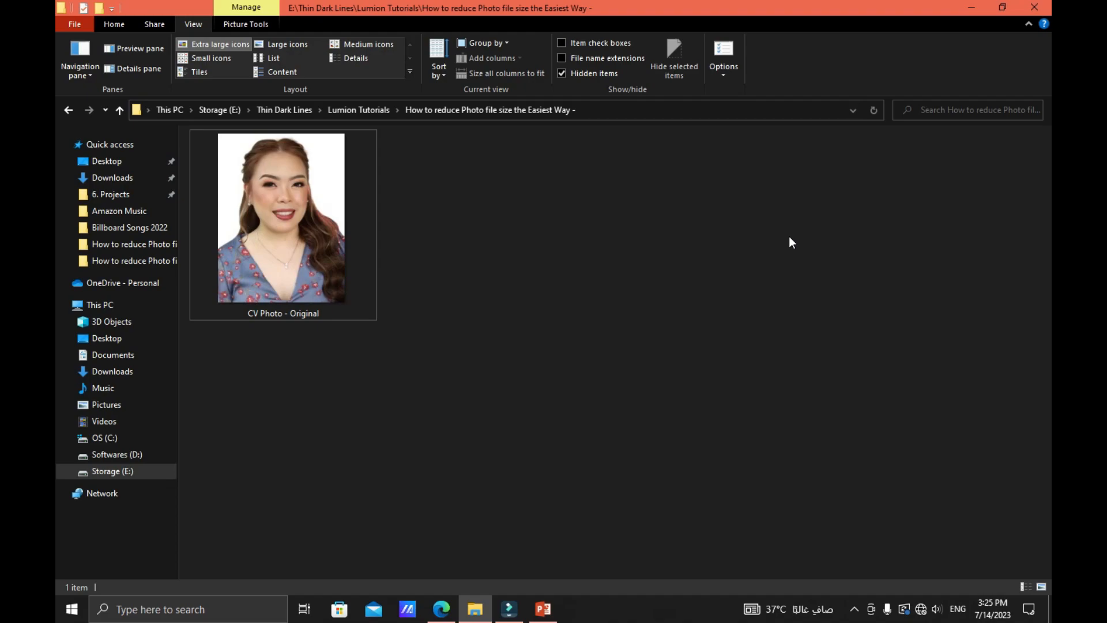
mouse_move(742, 229)
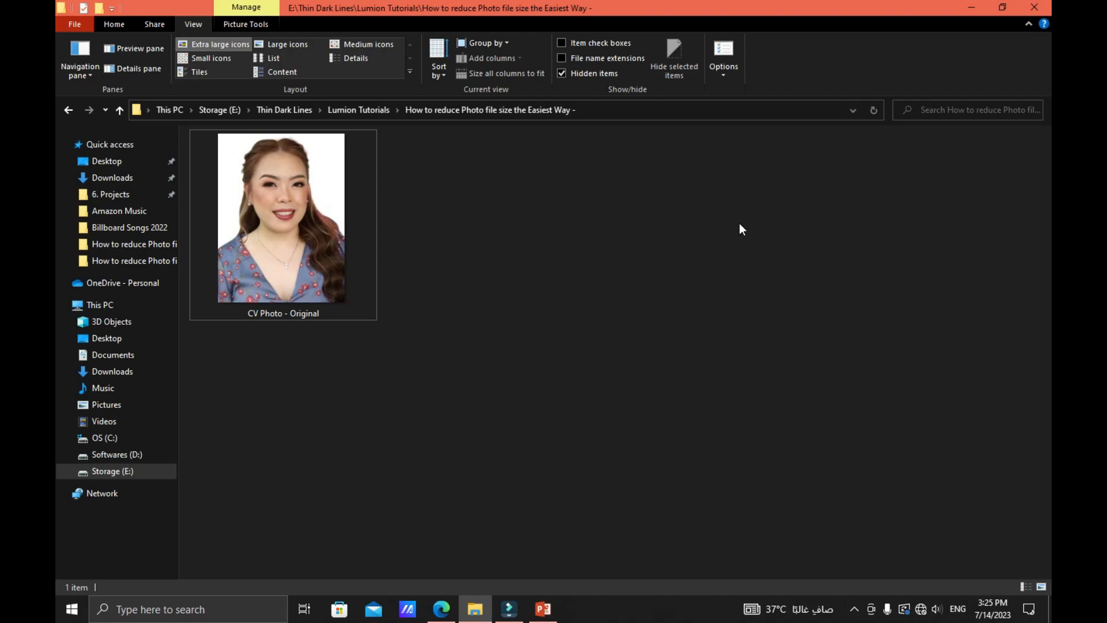
mouse_move(540, 256)
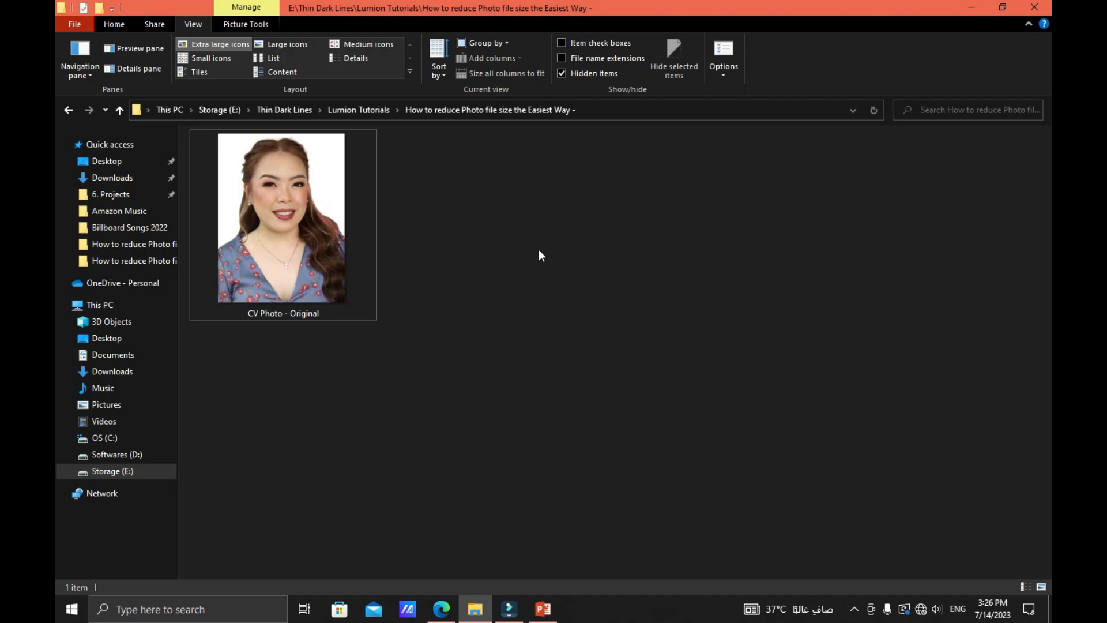
mouse_move(438, 251)
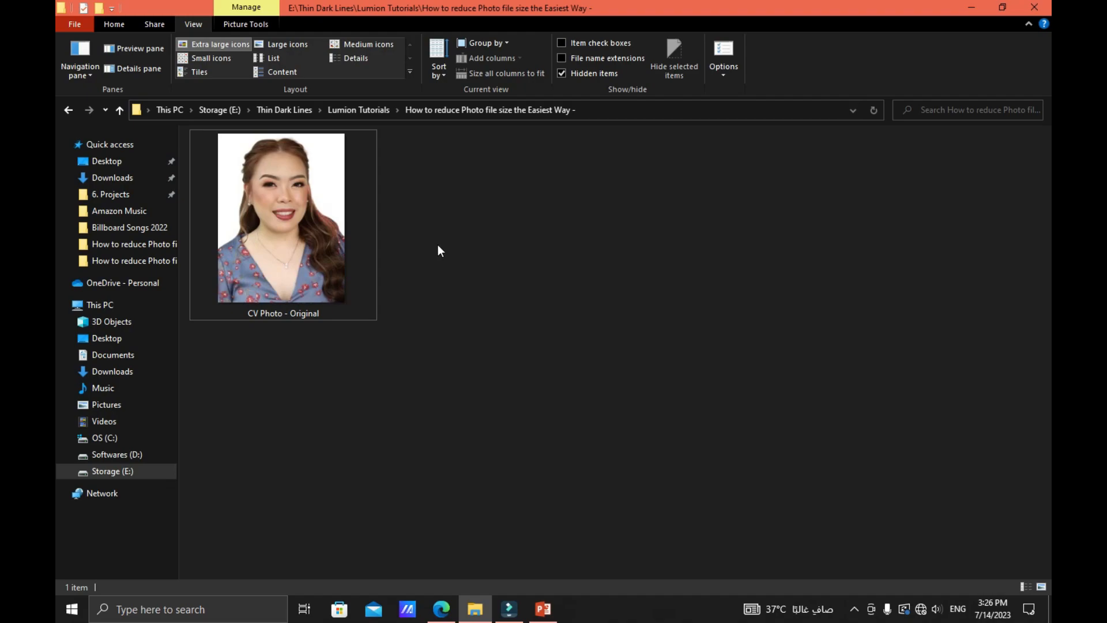
Select CV Photo - Original to read its 2.58 MB size and list its Open with apps
click(281, 217)
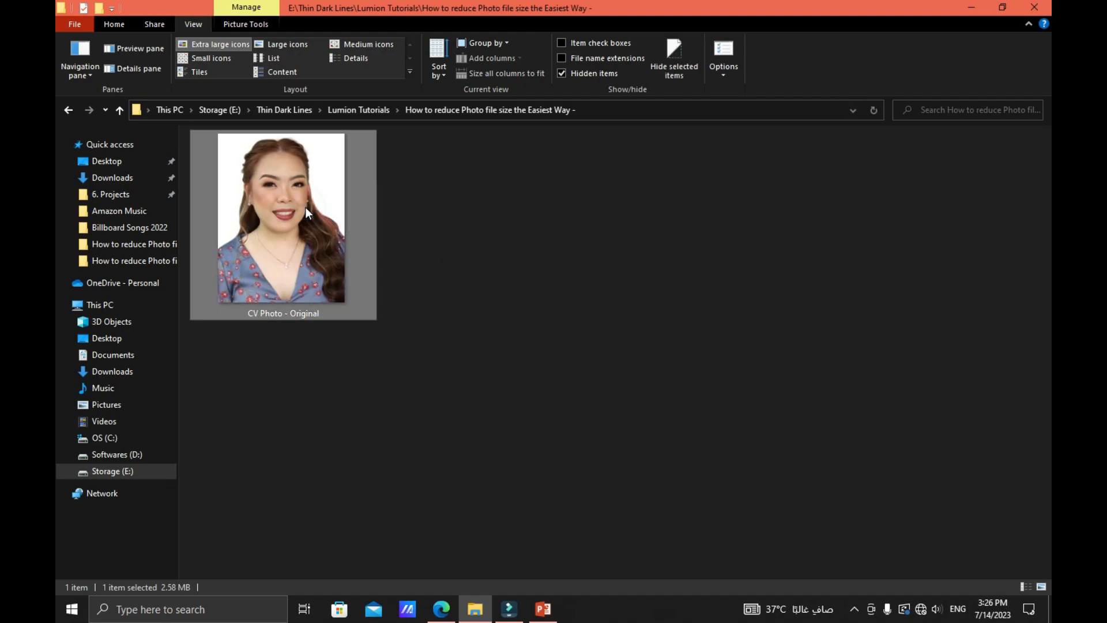
mouse_move(317, 245)
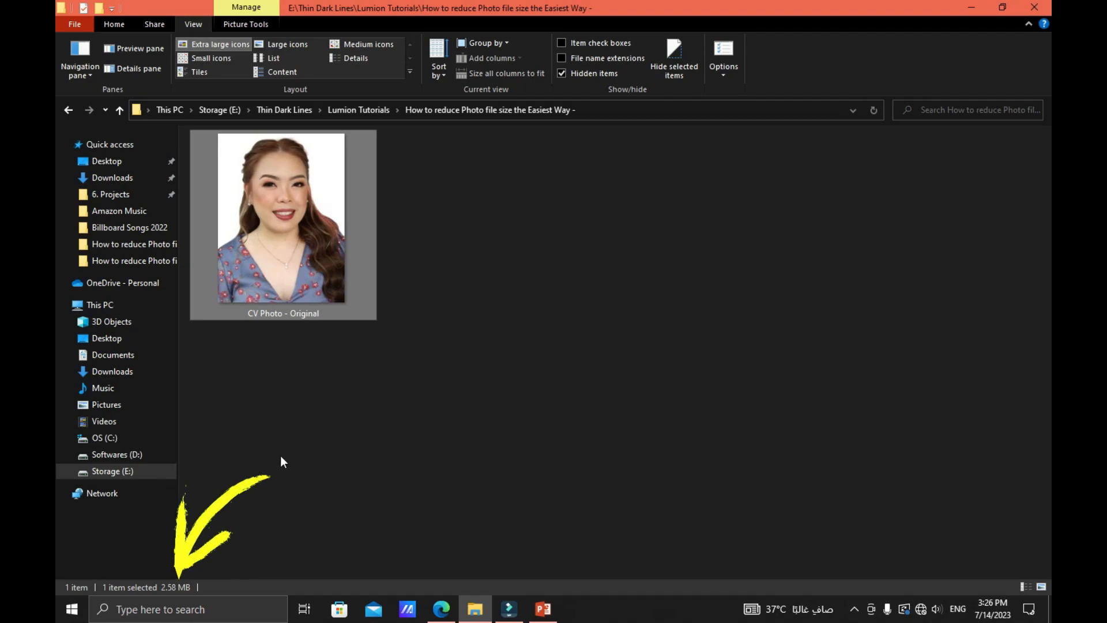
mouse_move(161, 598)
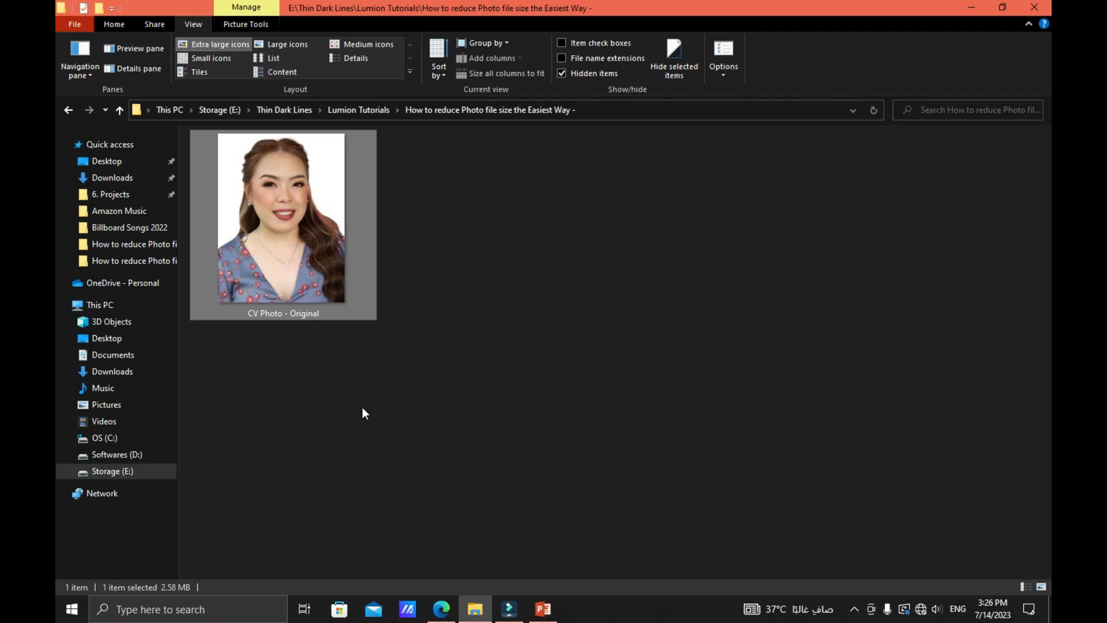
mouse_move(361, 394)
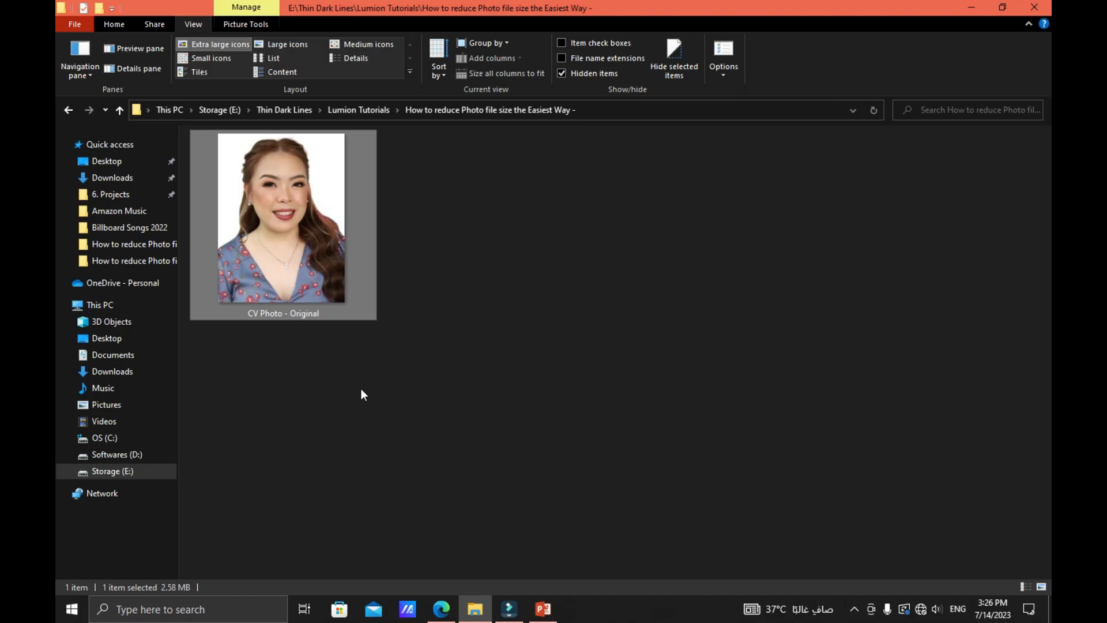
right_click(281, 217)
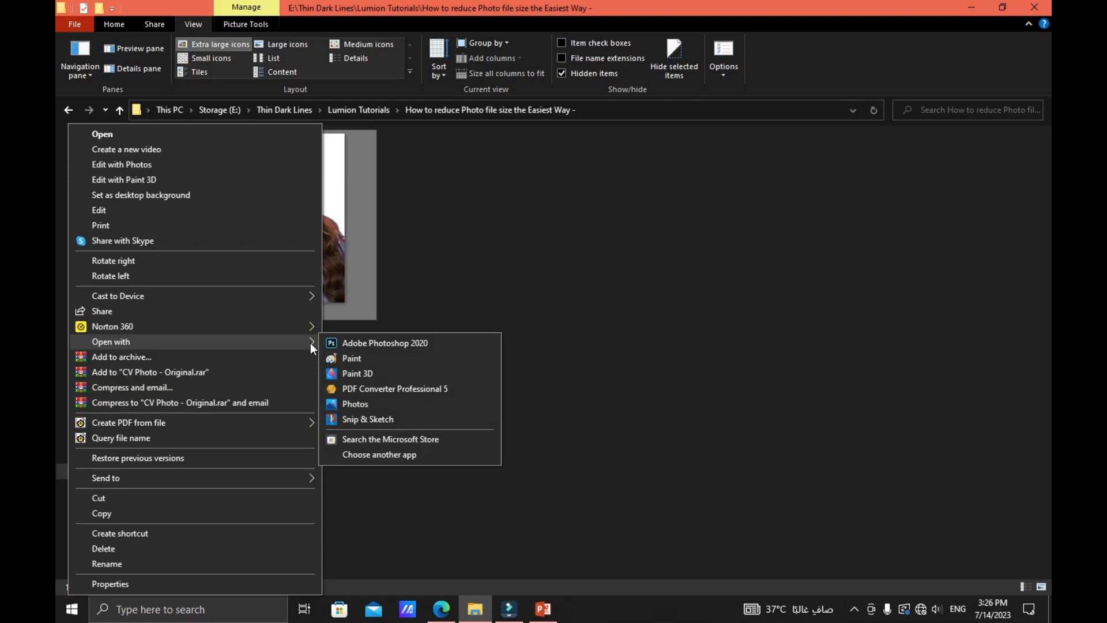
mouse_move(380, 365)
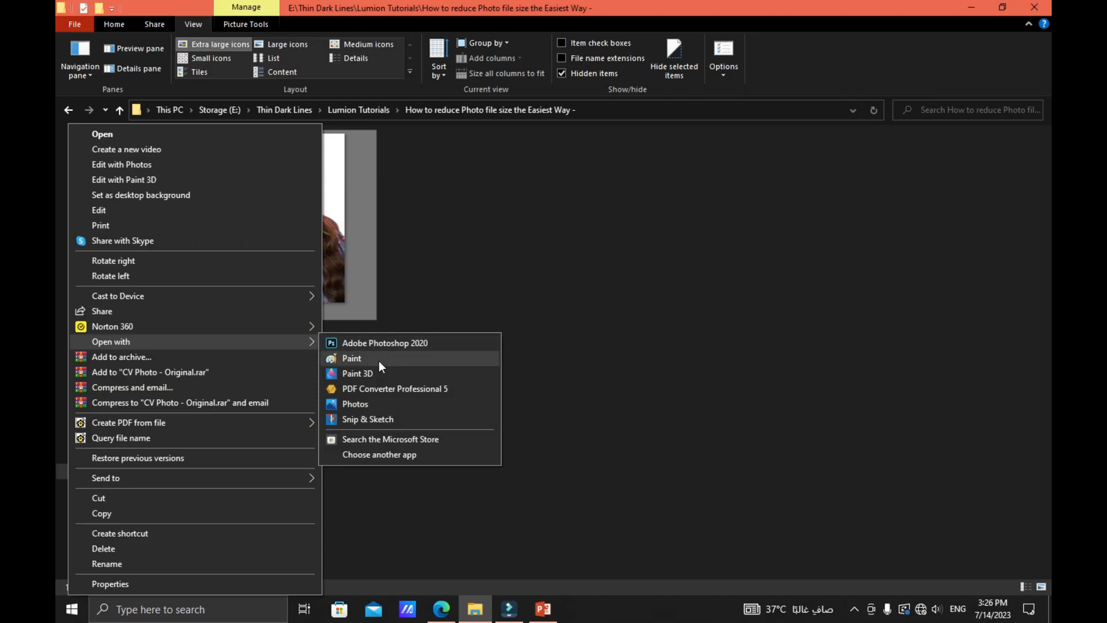
Open CV Photo - Original in Paint, showing 2835 × 3781 px at 2.6MB
click(351, 358)
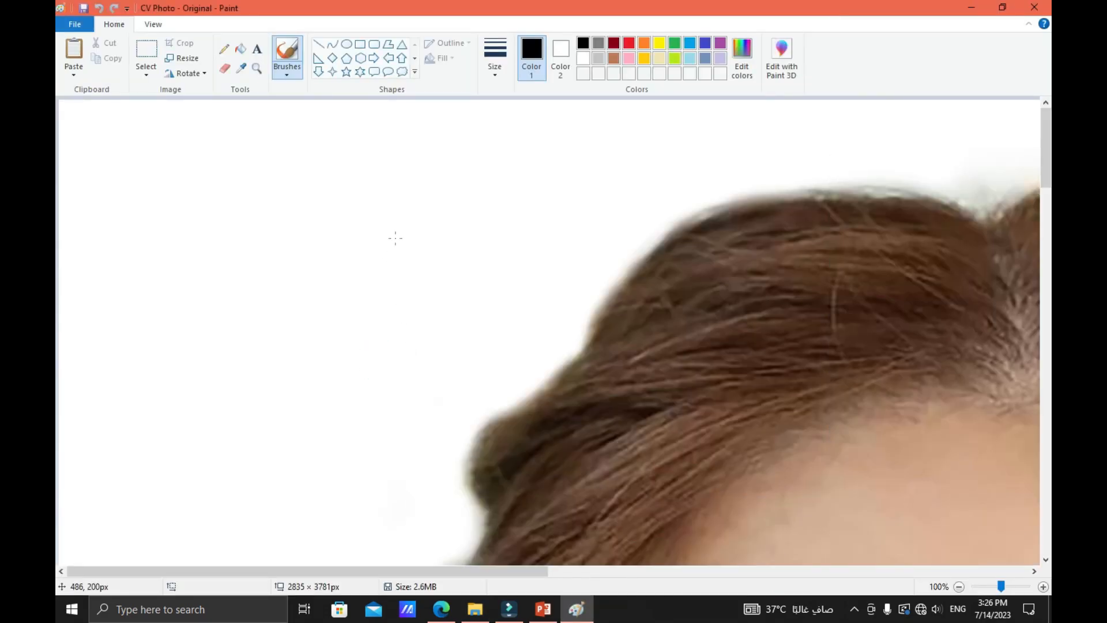
mouse_move(365, 232)
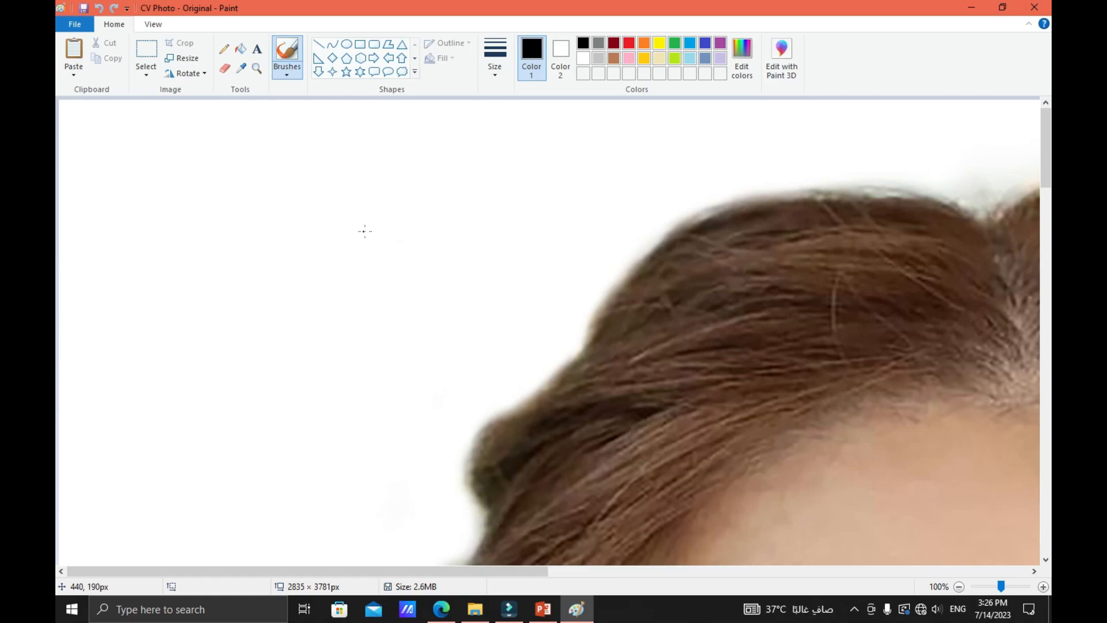
mouse_move(346, 135)
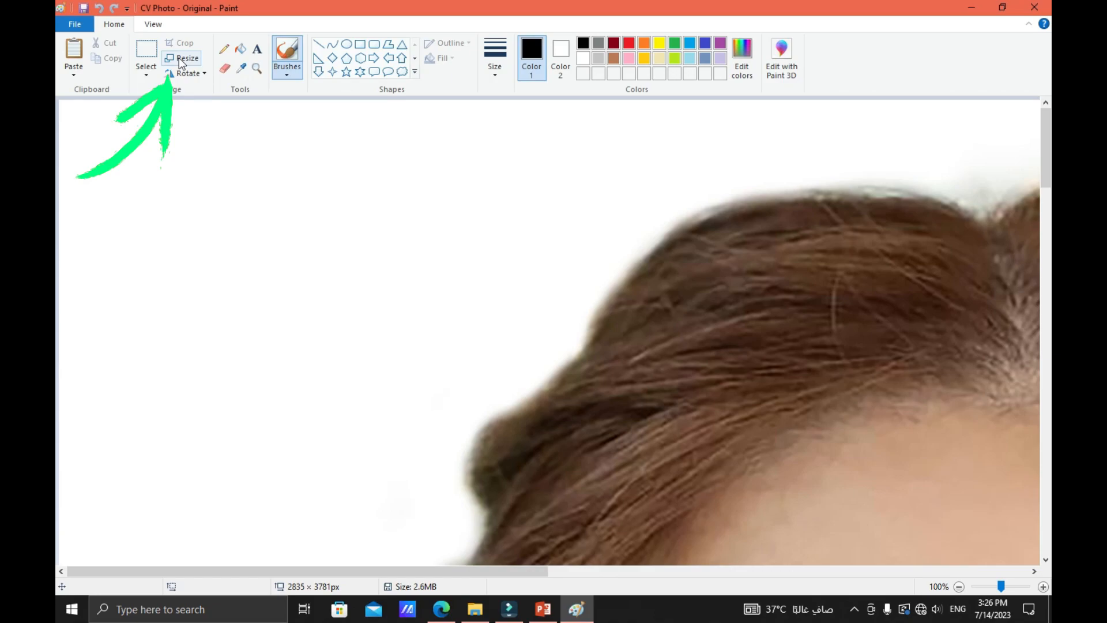
mouse_move(181, 57)
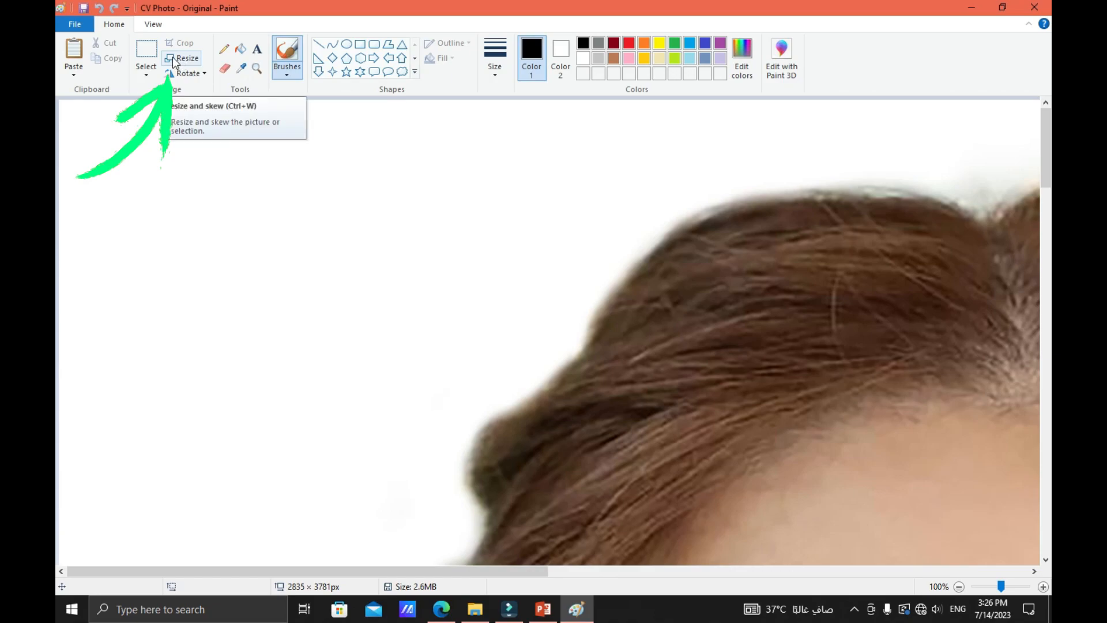
Resize the photo to 50 percent with aspect ratio kept, giving 1418 × 1891 px
click(181, 57)
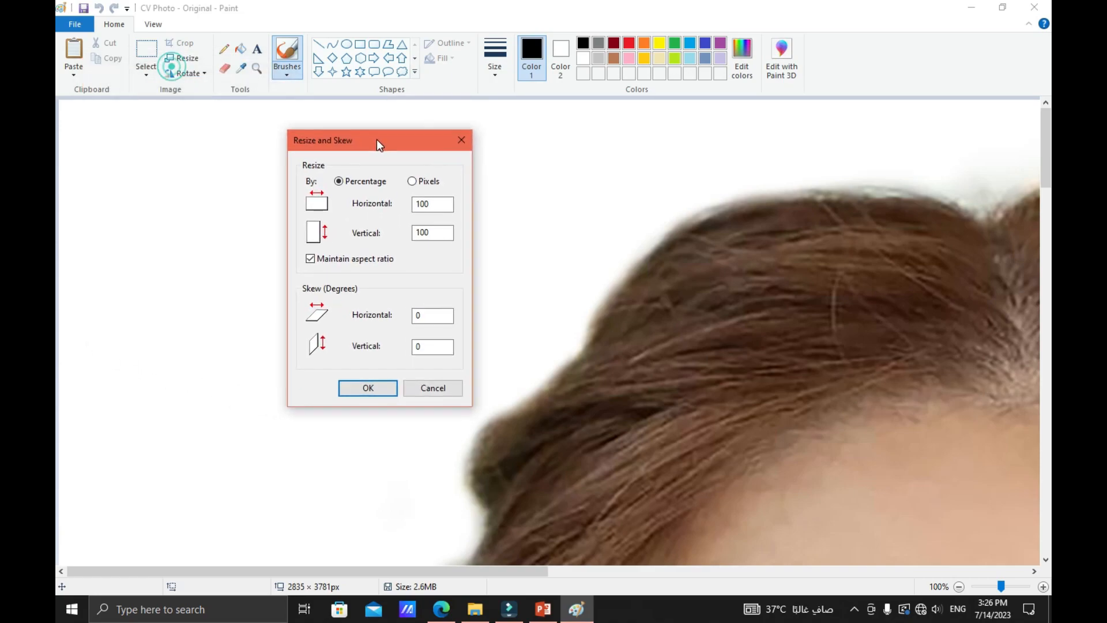
drag(378, 139, 377, 122)
text(50)
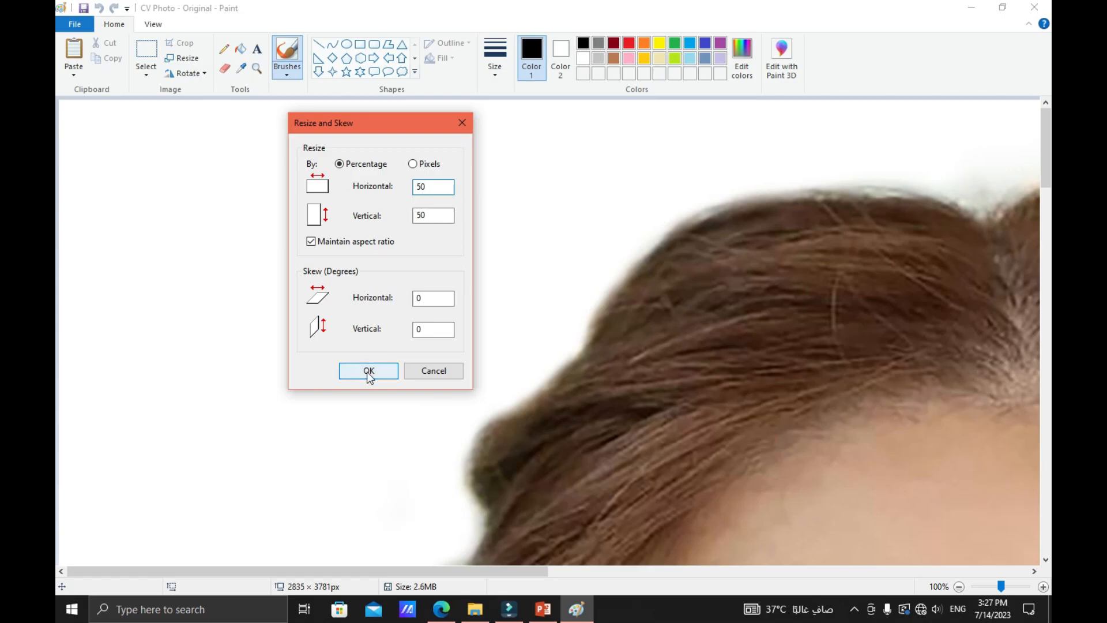
click(368, 371)
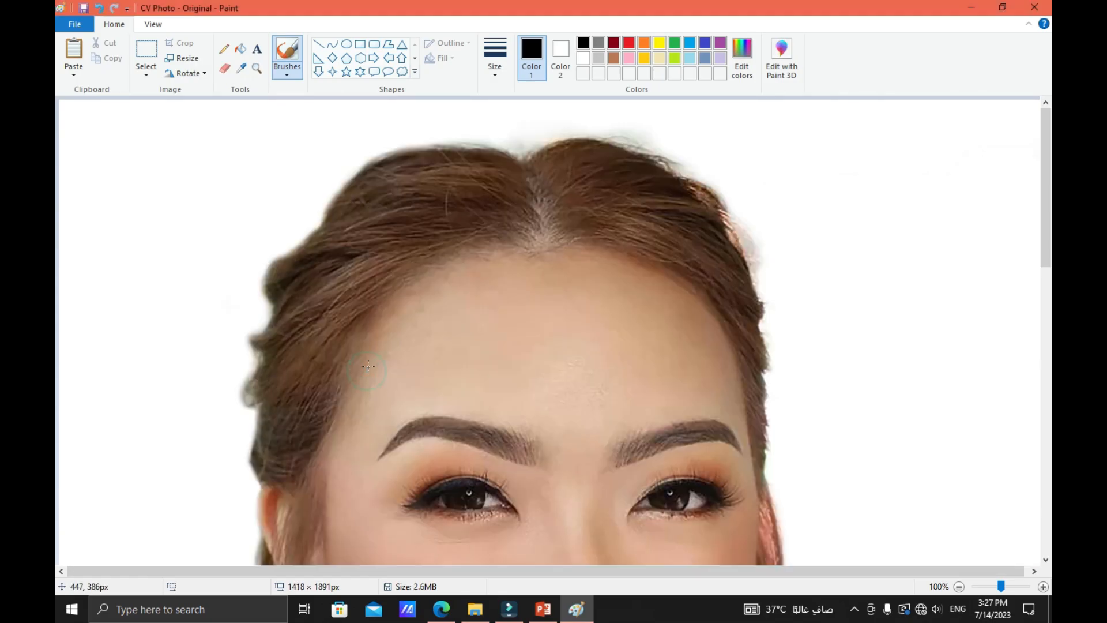
mouse_move(503, 268)
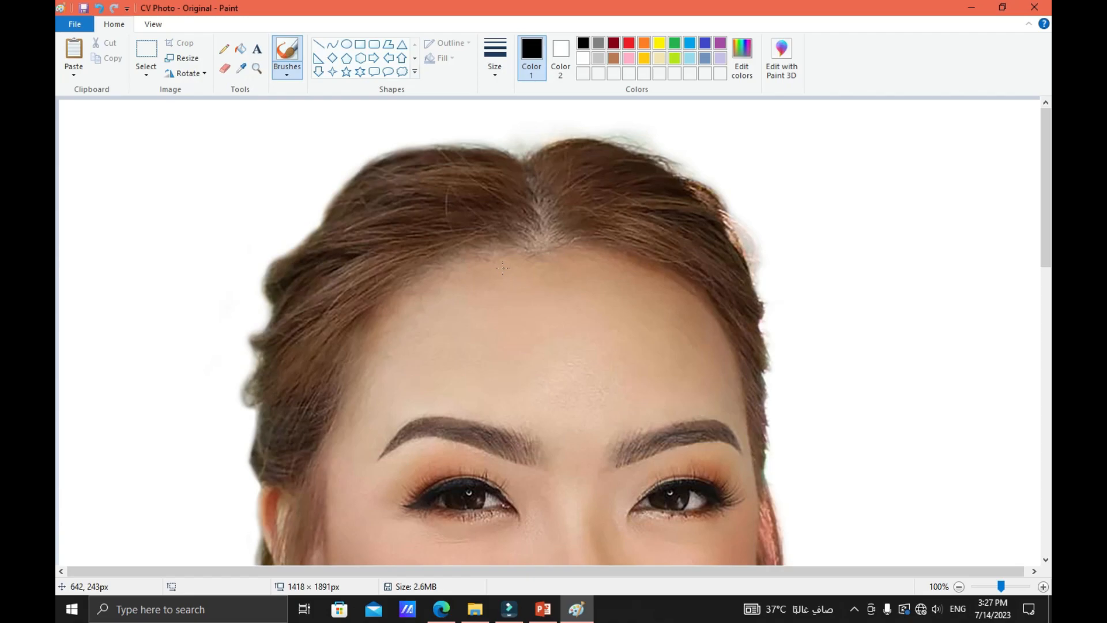
Scroll the resized image and bring up the Save as picture formats from the File menu
scroll(down, 3)
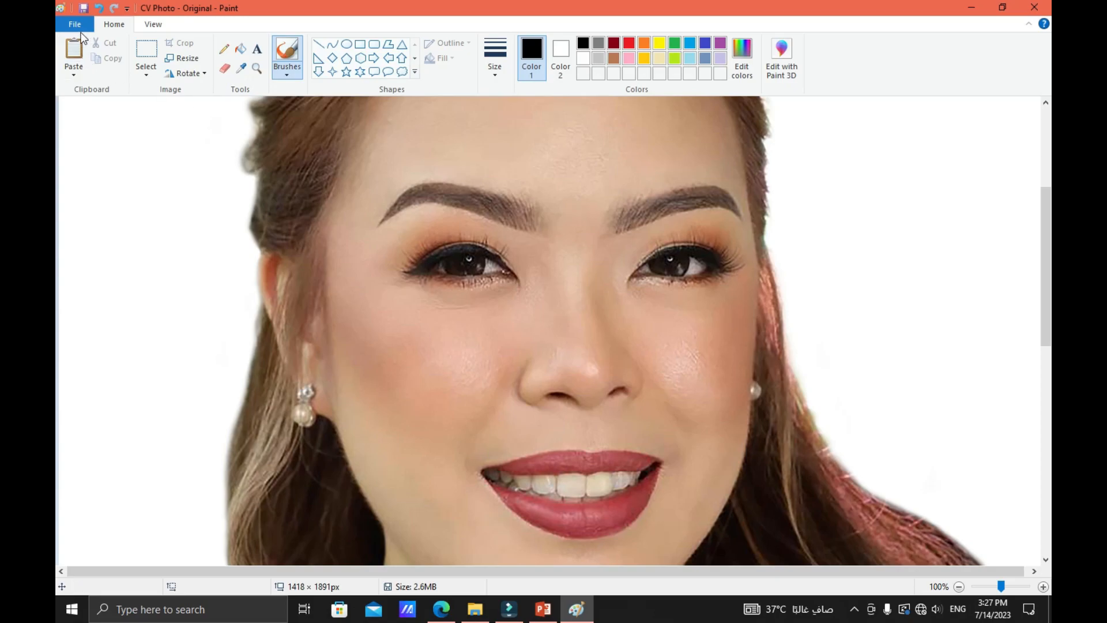
click(74, 24)
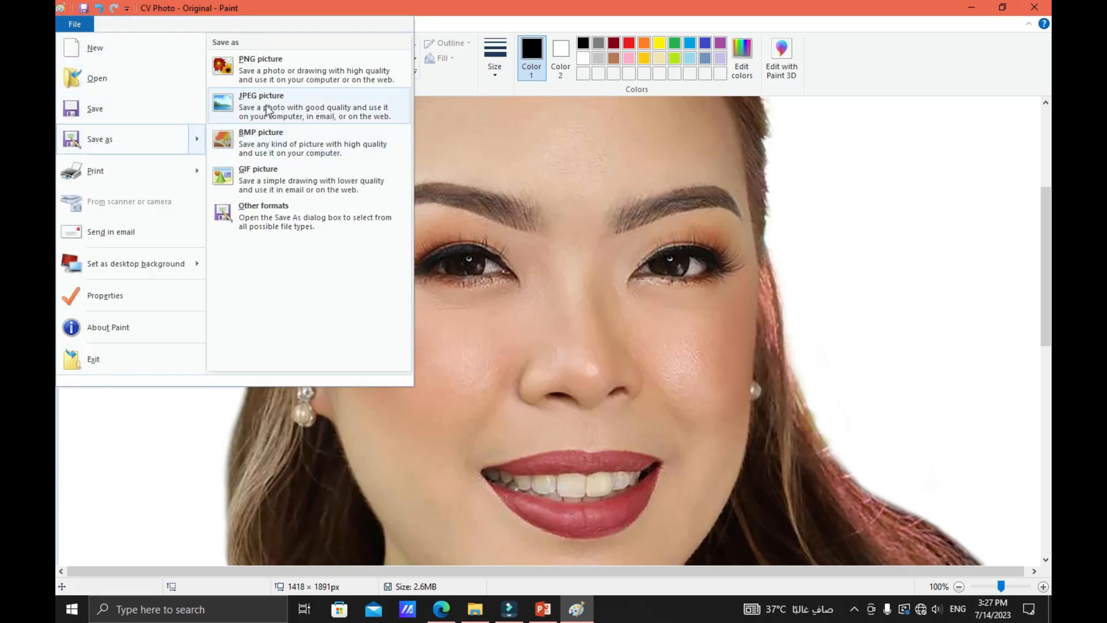
Save the resized photo as the JPEG 'CV Photo - Paint', now 433.0KB
click(261, 106)
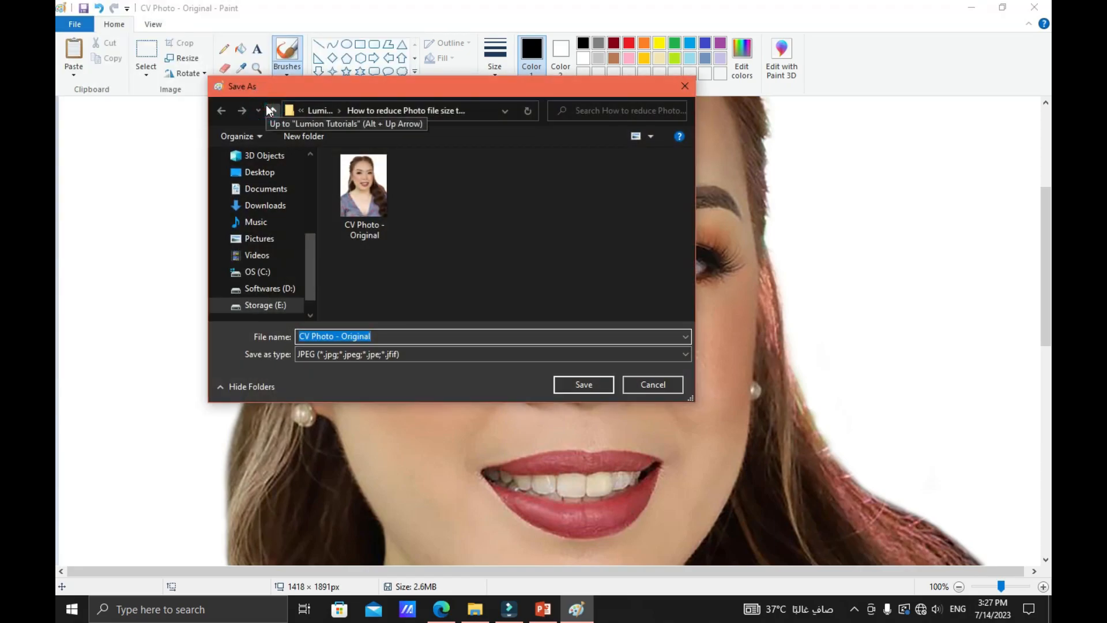
mouse_move(386, 323)
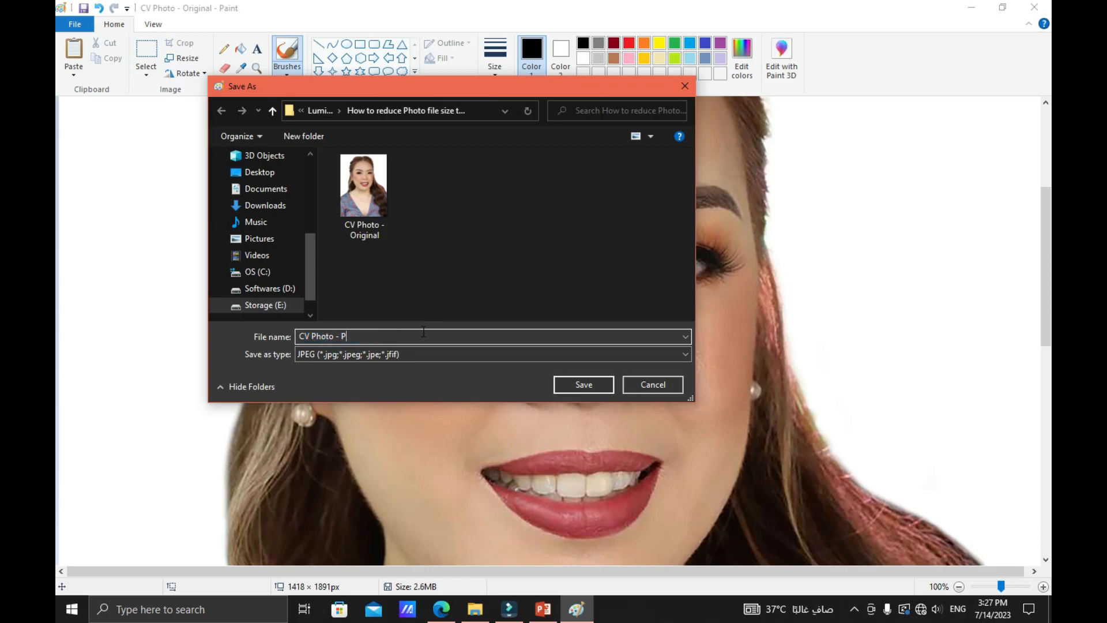
text(aint)
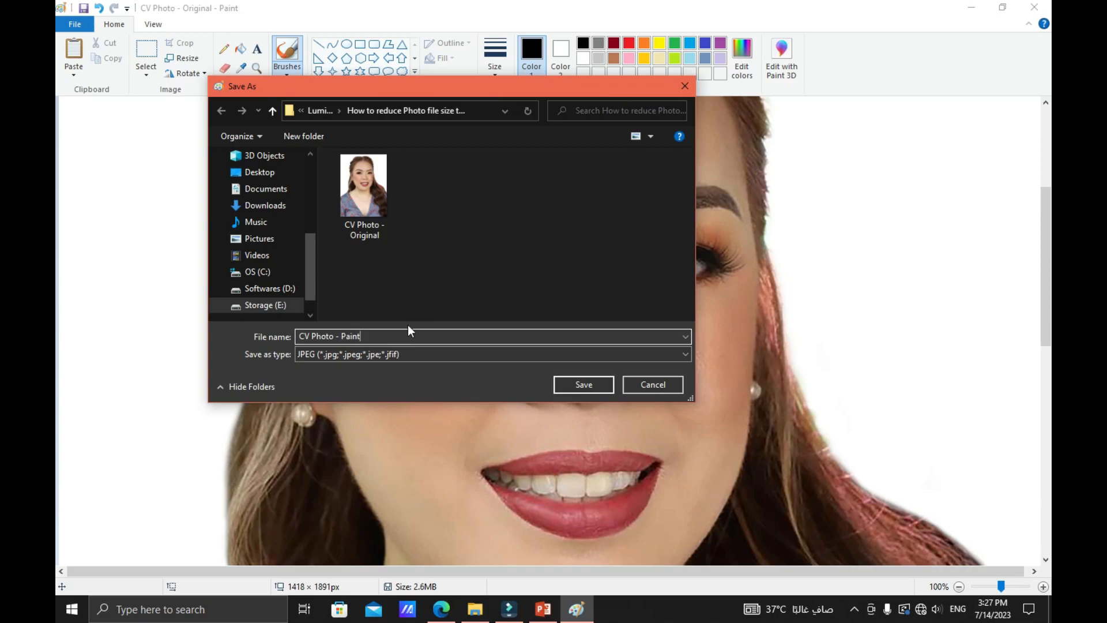
mouse_move(434, 355)
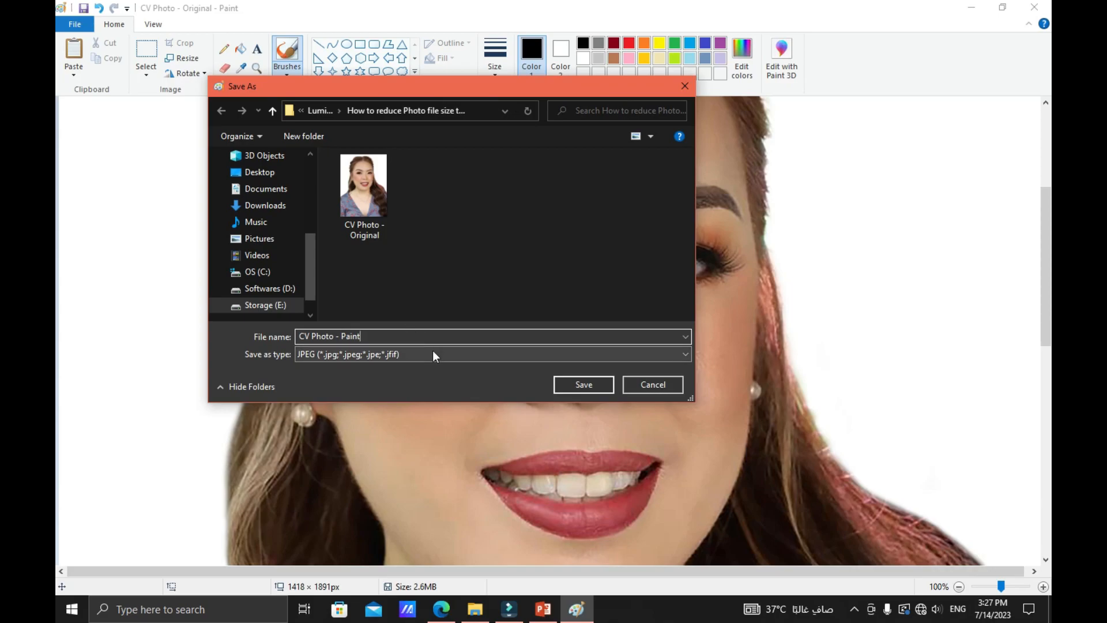
mouse_move(425, 356)
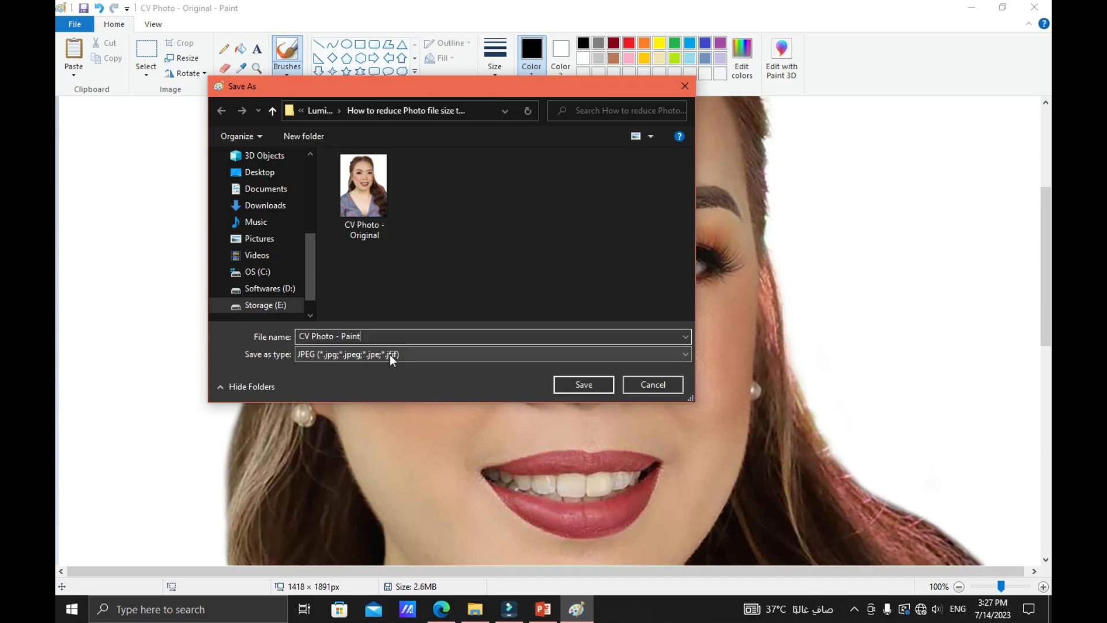
click(490, 354)
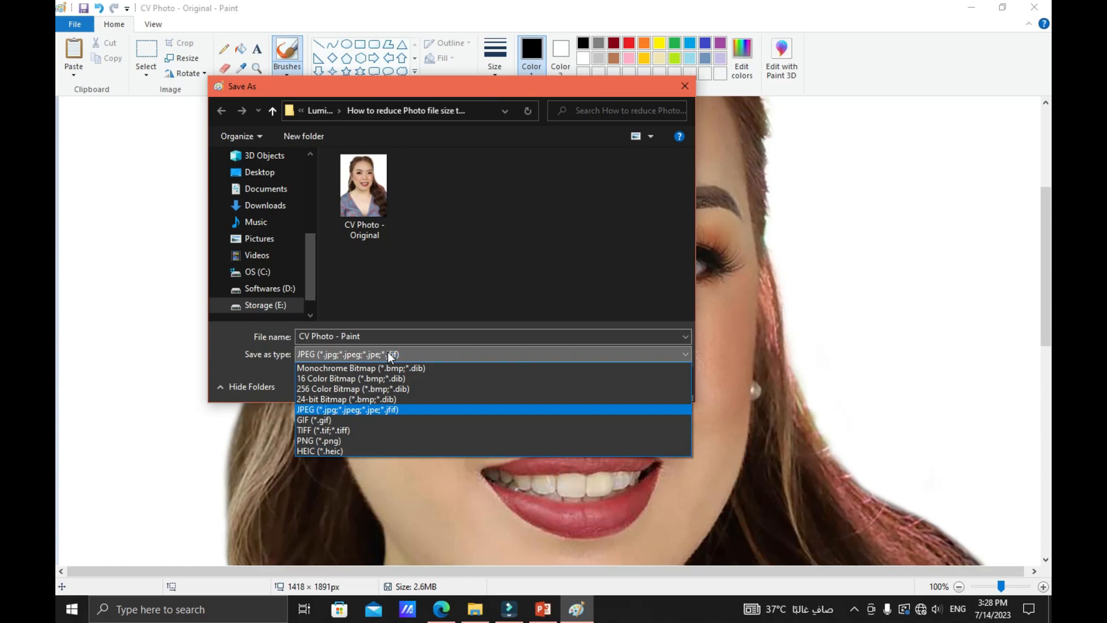
click(347, 409)
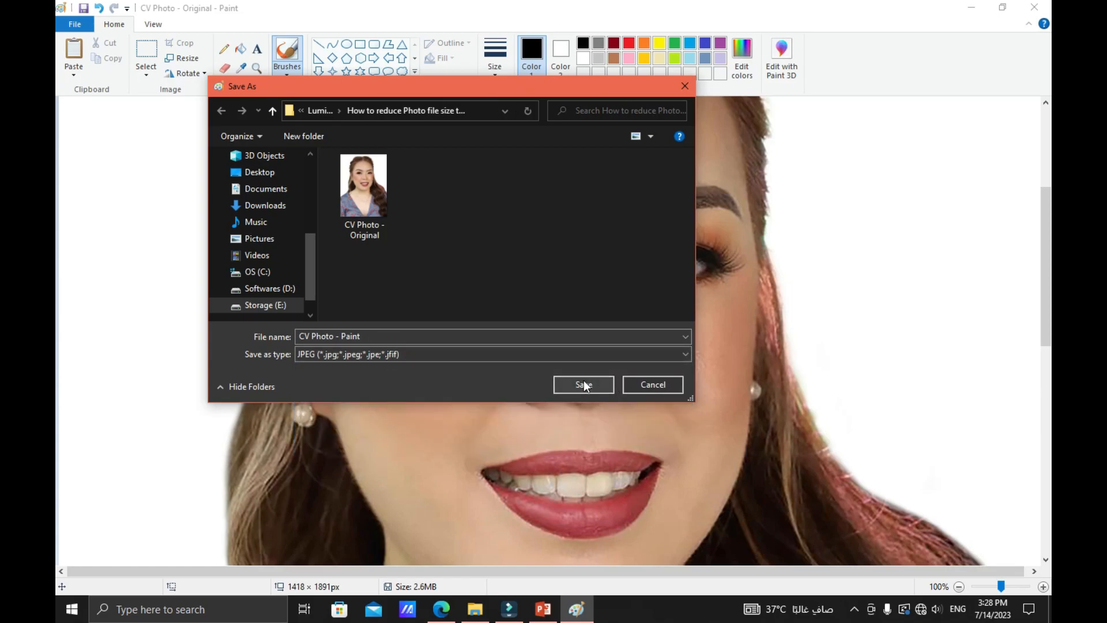
click(583, 384)
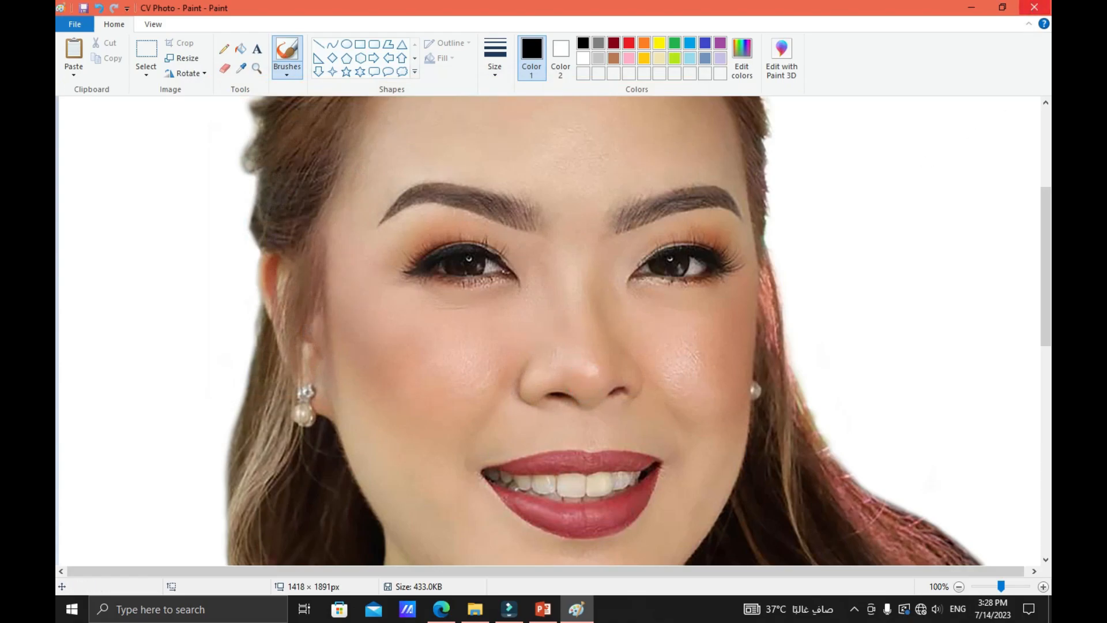
Compare CV Photo - Original (2.58 MB) with CV Photo - Paint (432 KB) in the status bar
click(475, 609)
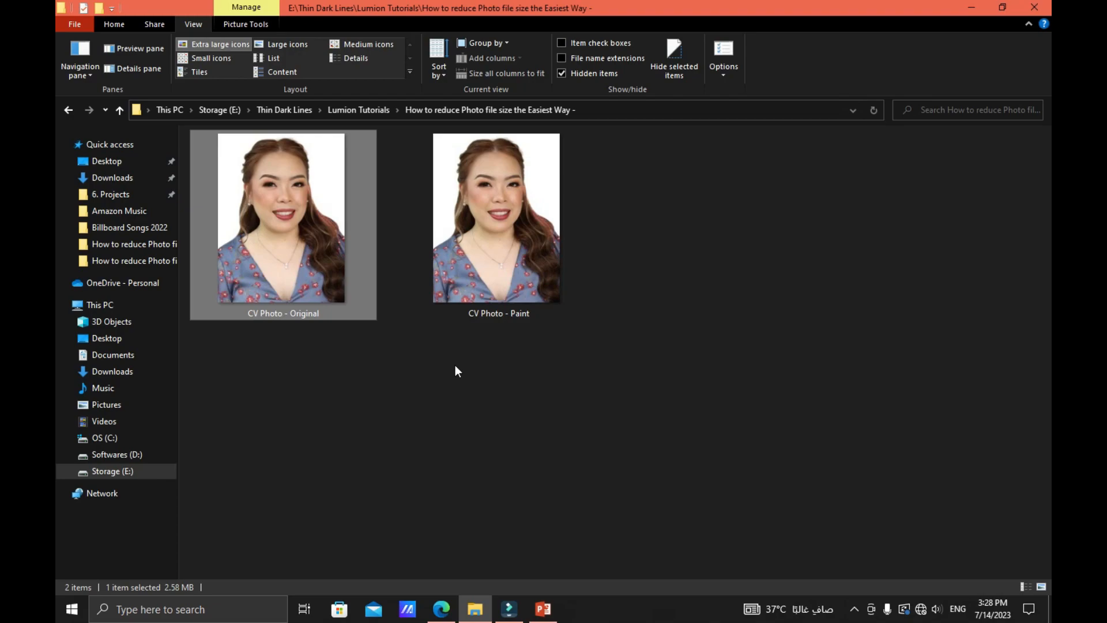
click(456, 371)
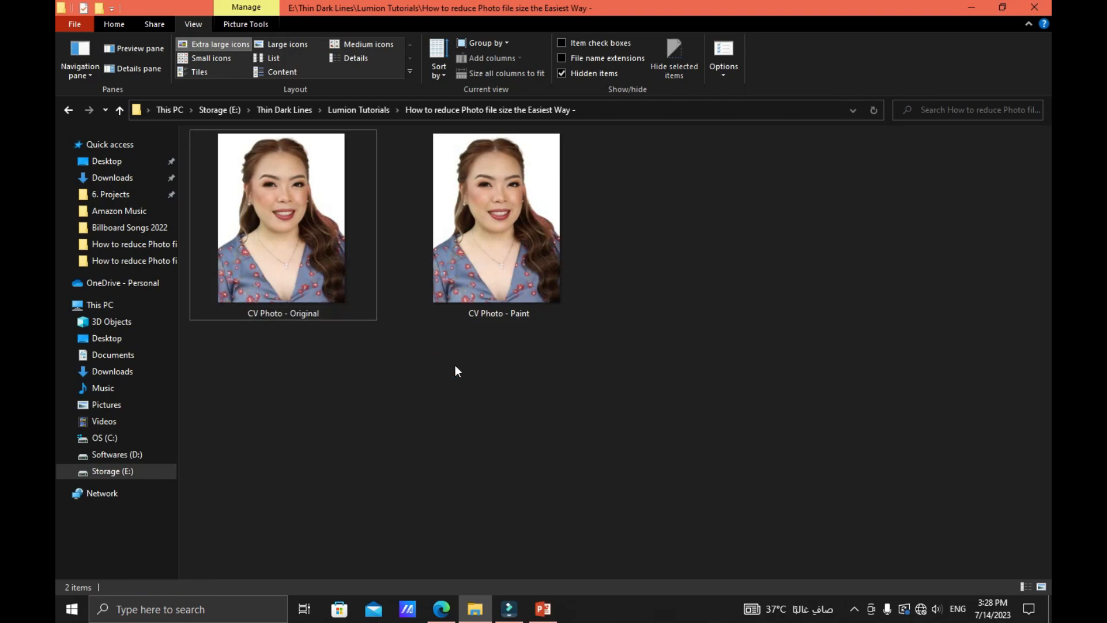
mouse_move(373, 331)
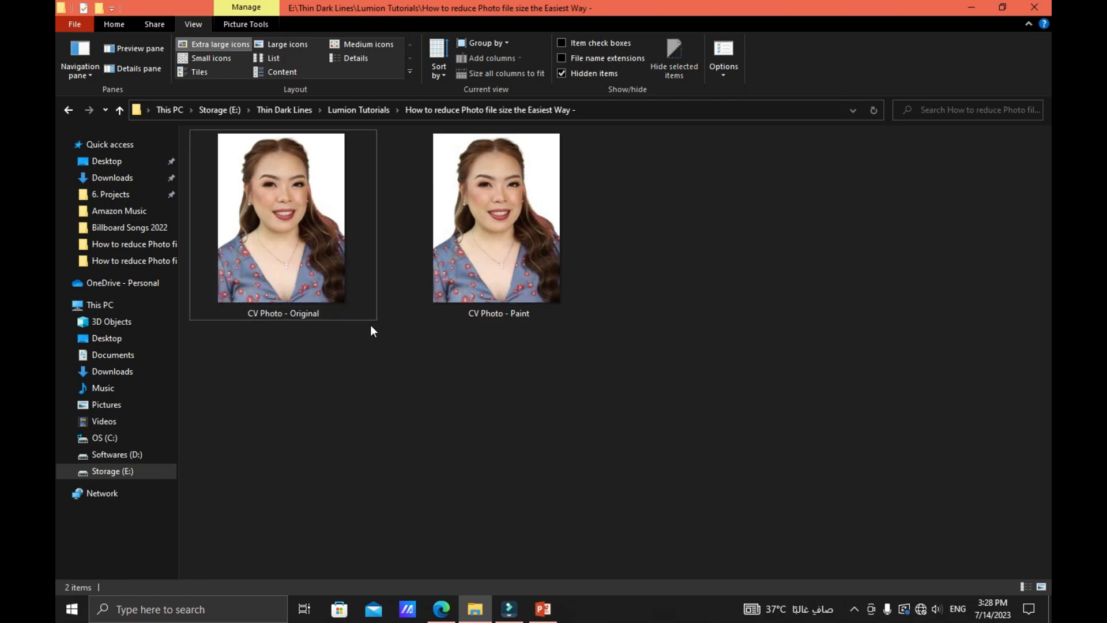
click(282, 216)
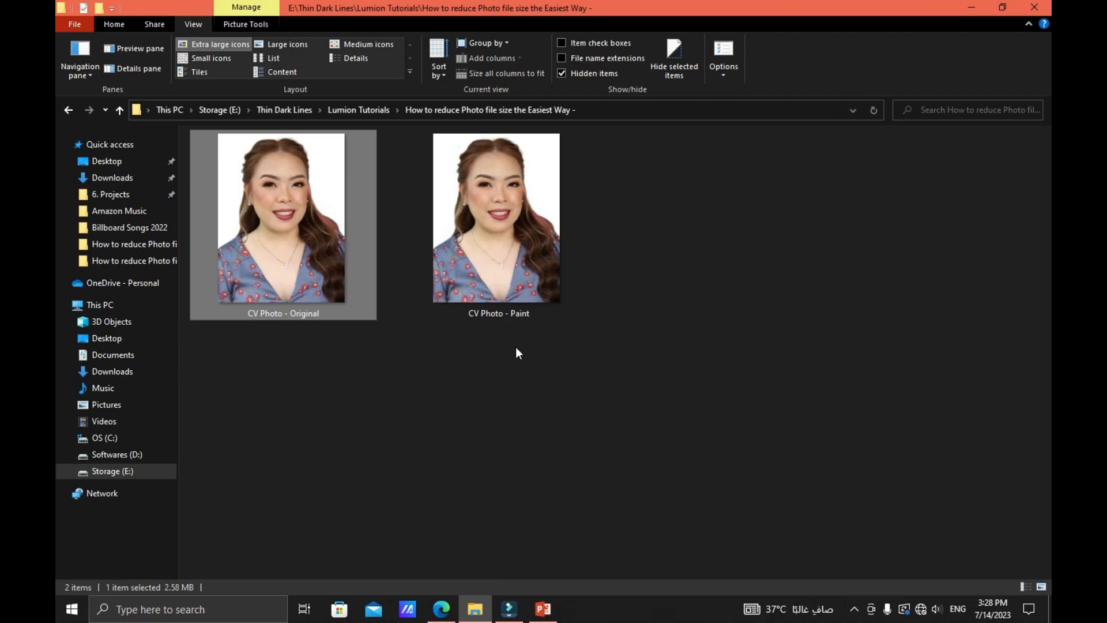
click(497, 219)
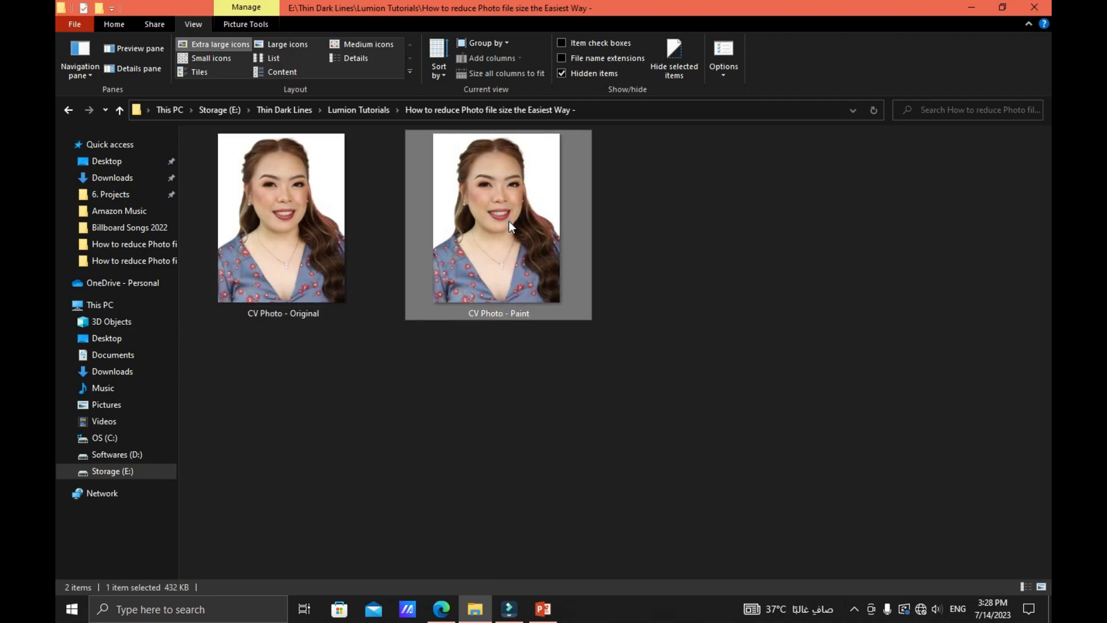
mouse_move(176, 599)
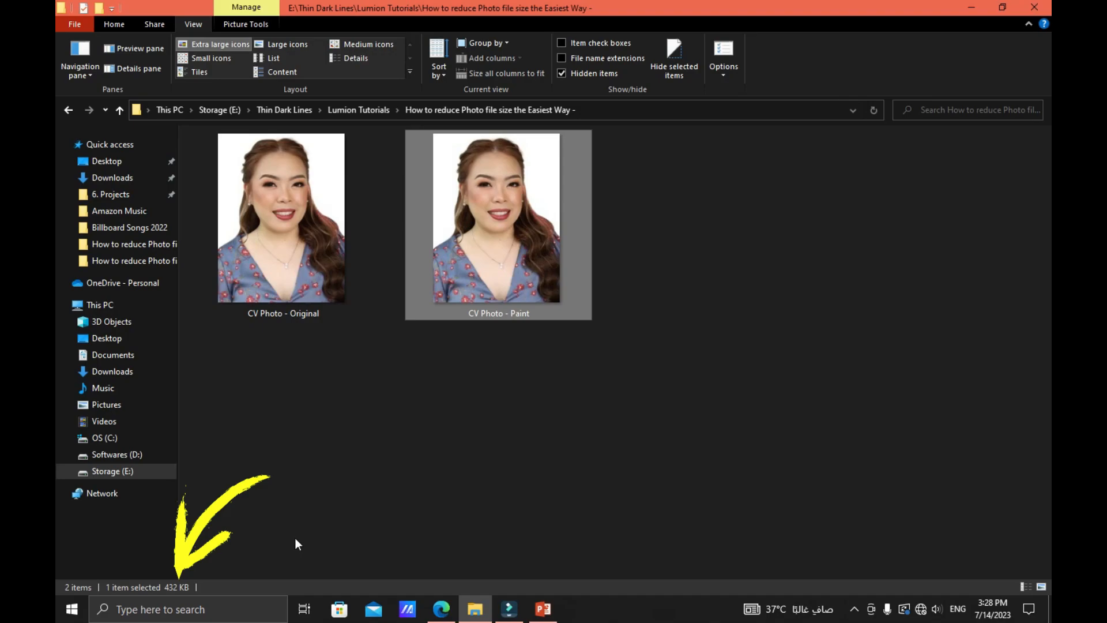
mouse_move(384, 501)
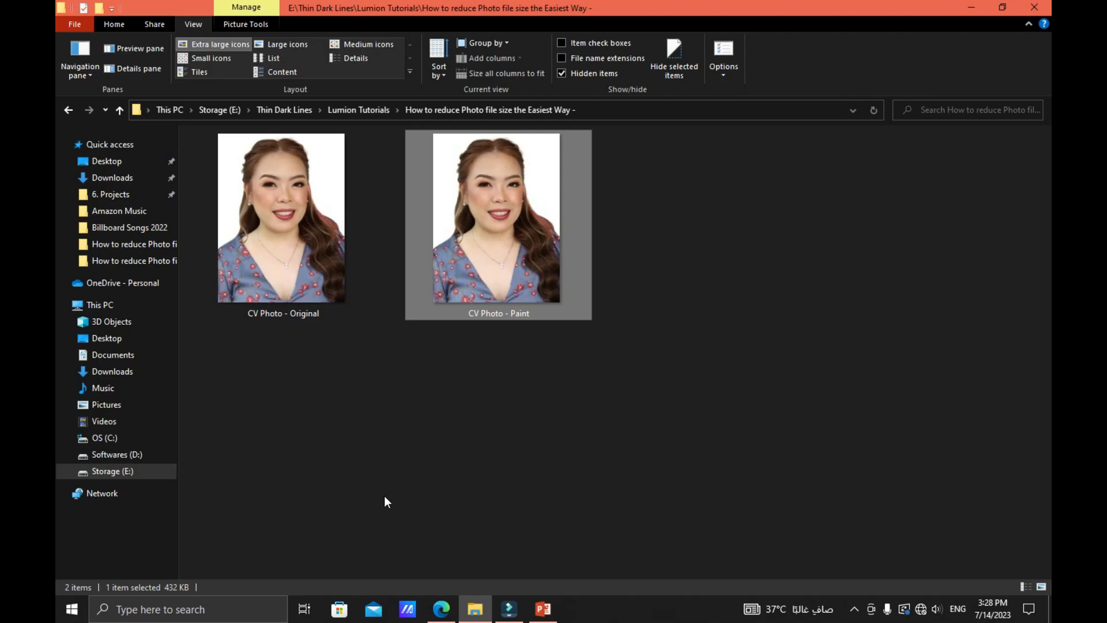
mouse_move(343, 364)
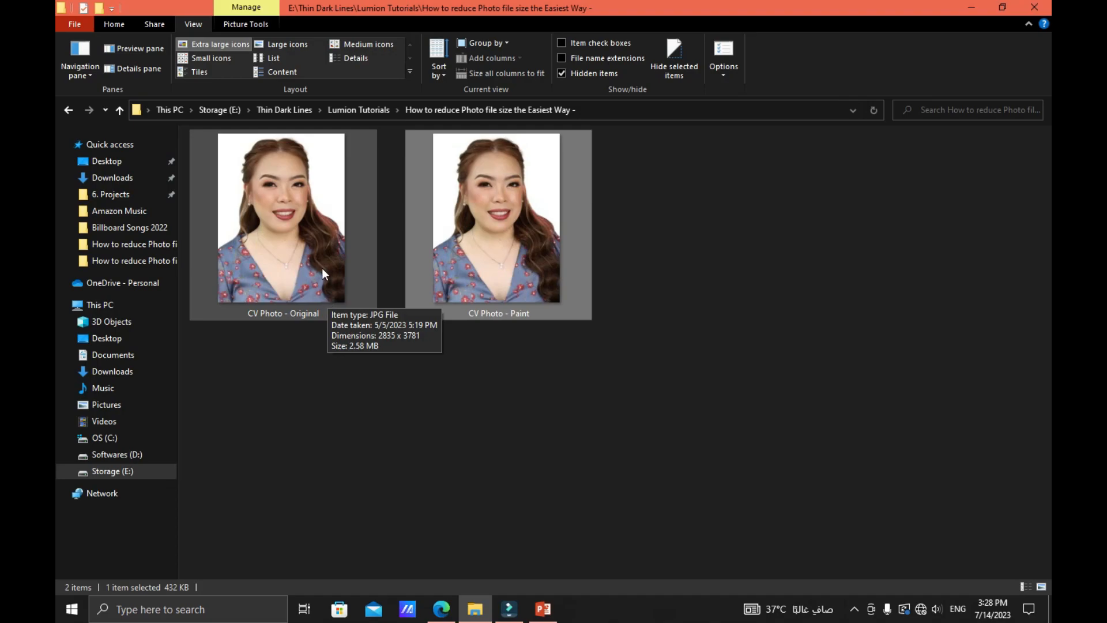
double_click(280, 216)
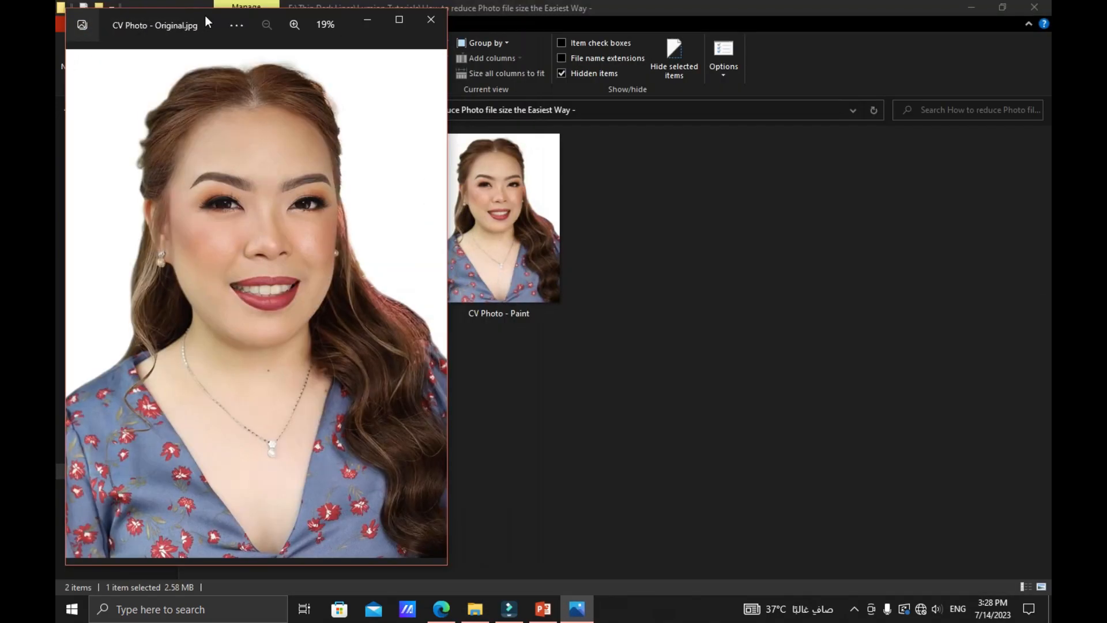
click(503, 219)
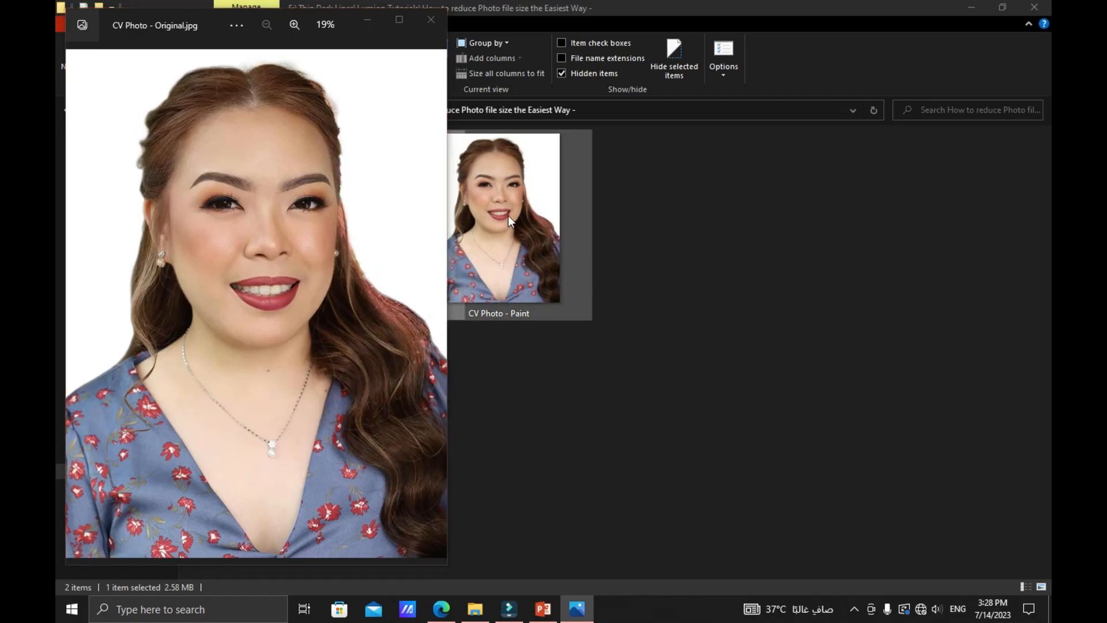
double_click(504, 218)
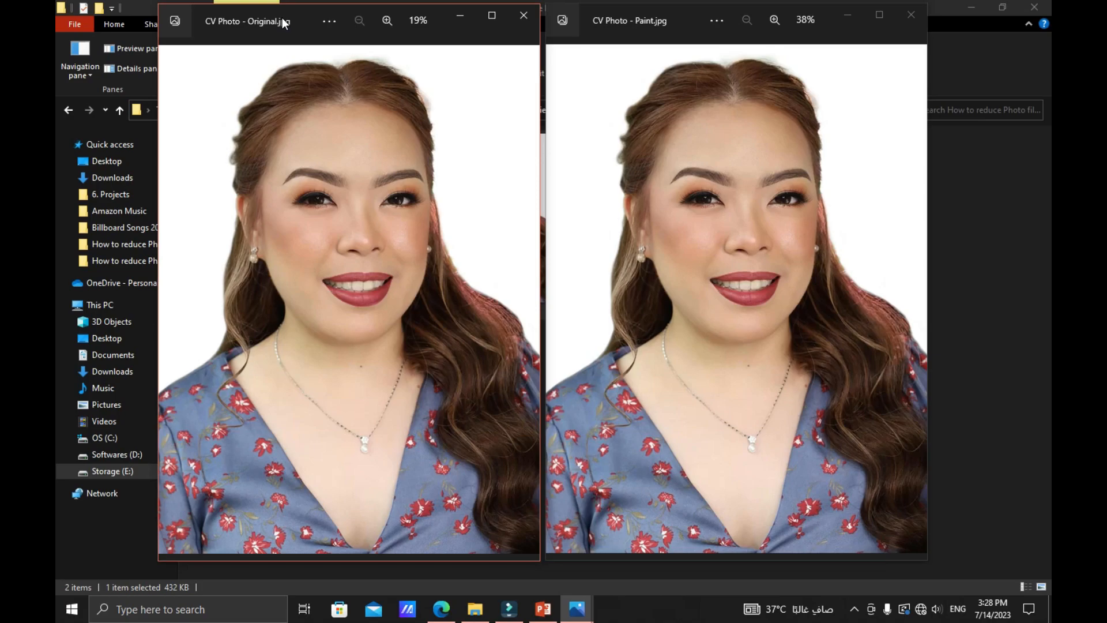
mouse_move(669, 138)
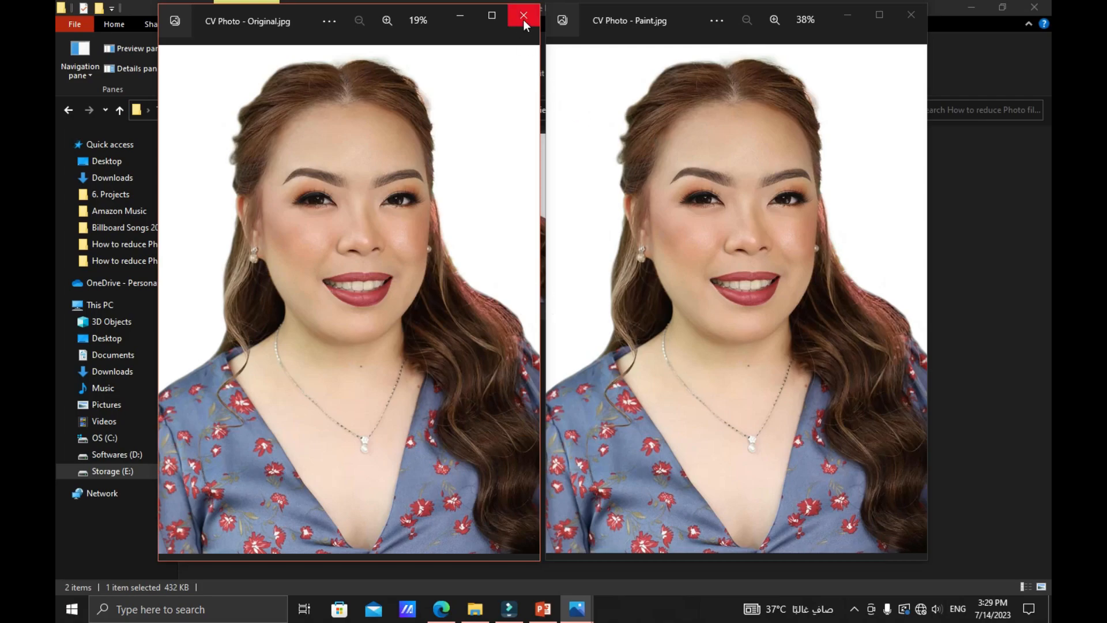
click(522, 16)
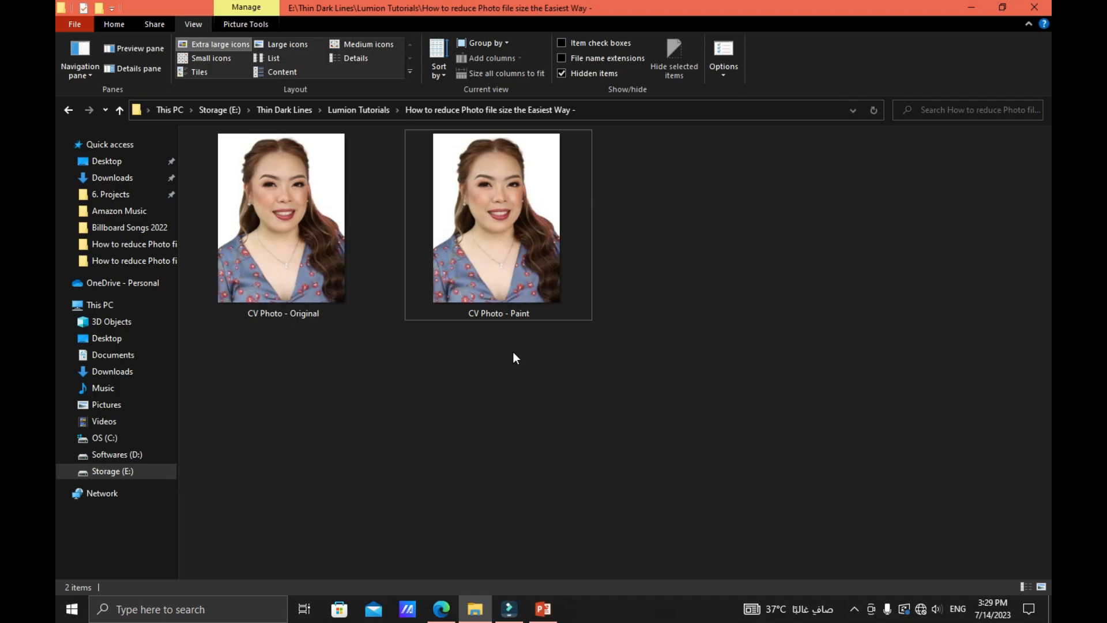
mouse_move(311, 217)
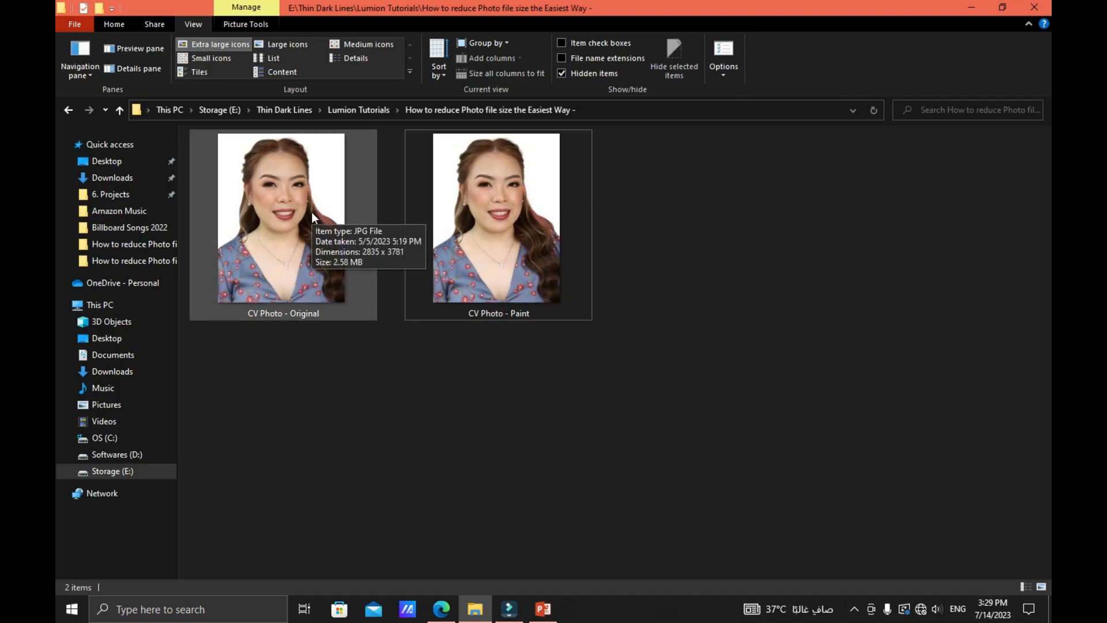
Open CV Photo - Original full-window in the Photos viewer
double_click(281, 217)
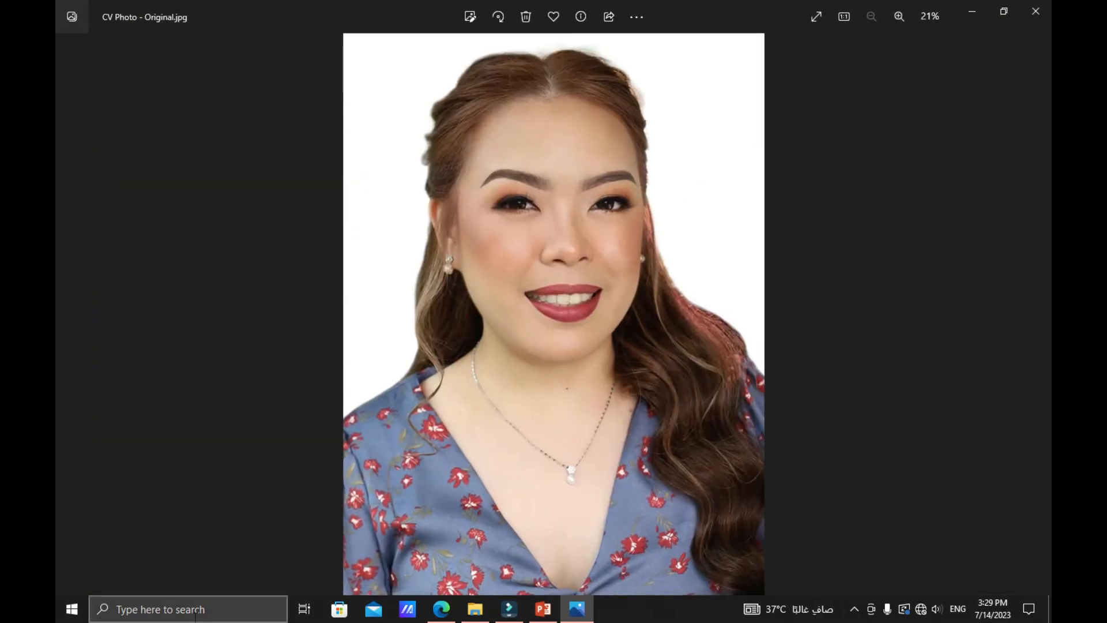
Search 'sni' in Windows Search to launch Snipping Tool over the photo
click(188, 609)
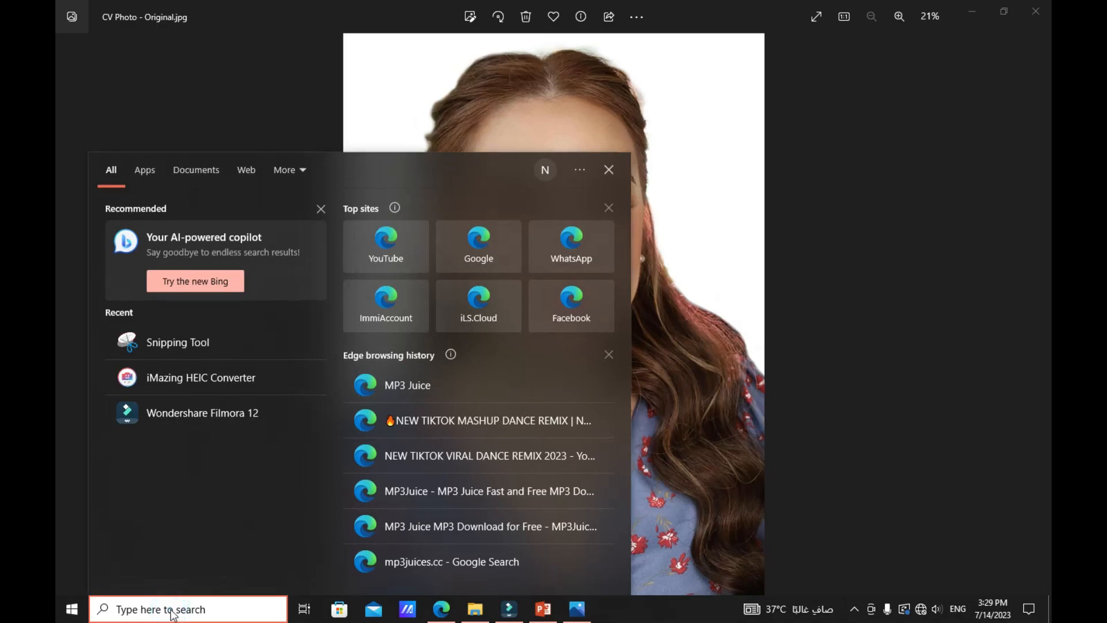
text(sni)
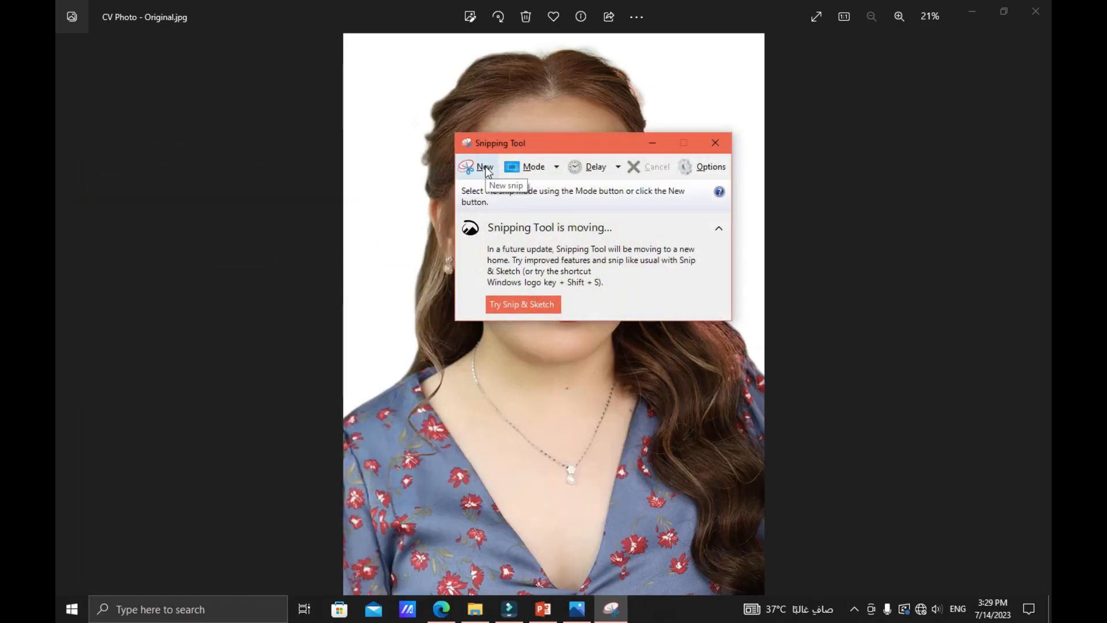
Snip the portrait and save the capture as the JPEG 'CV Photo - Snip'
click(484, 167)
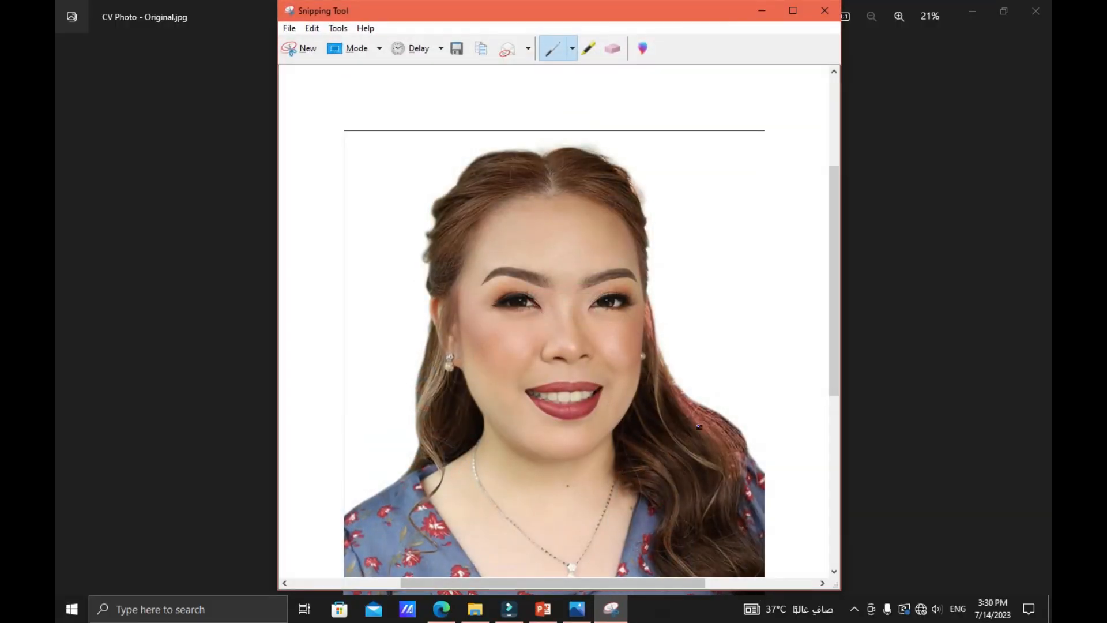
mouse_move(457, 48)
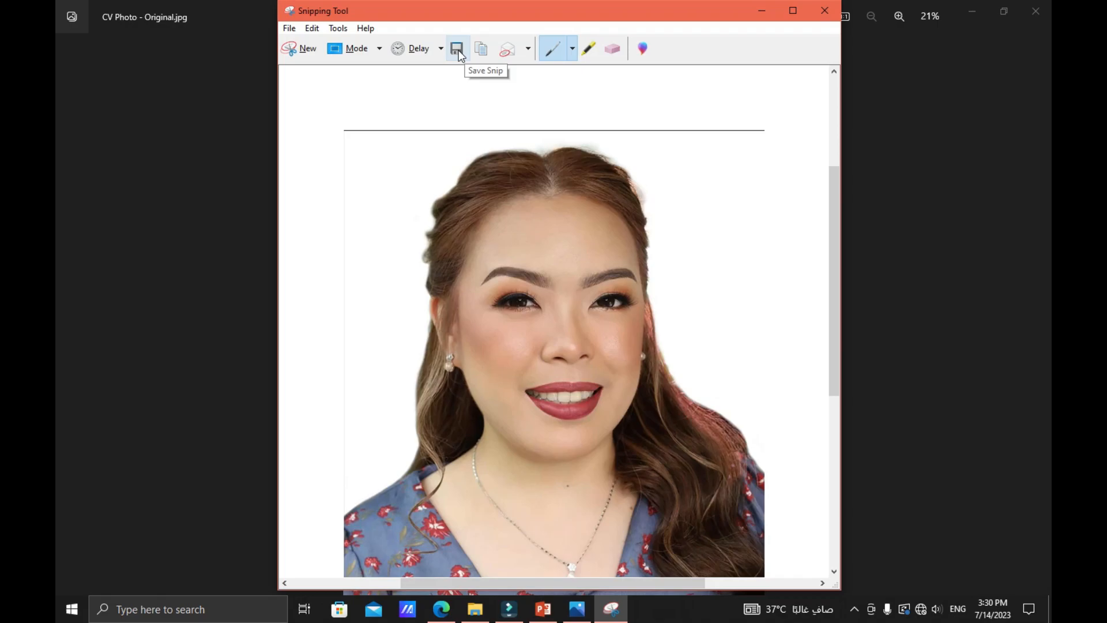
click(457, 48)
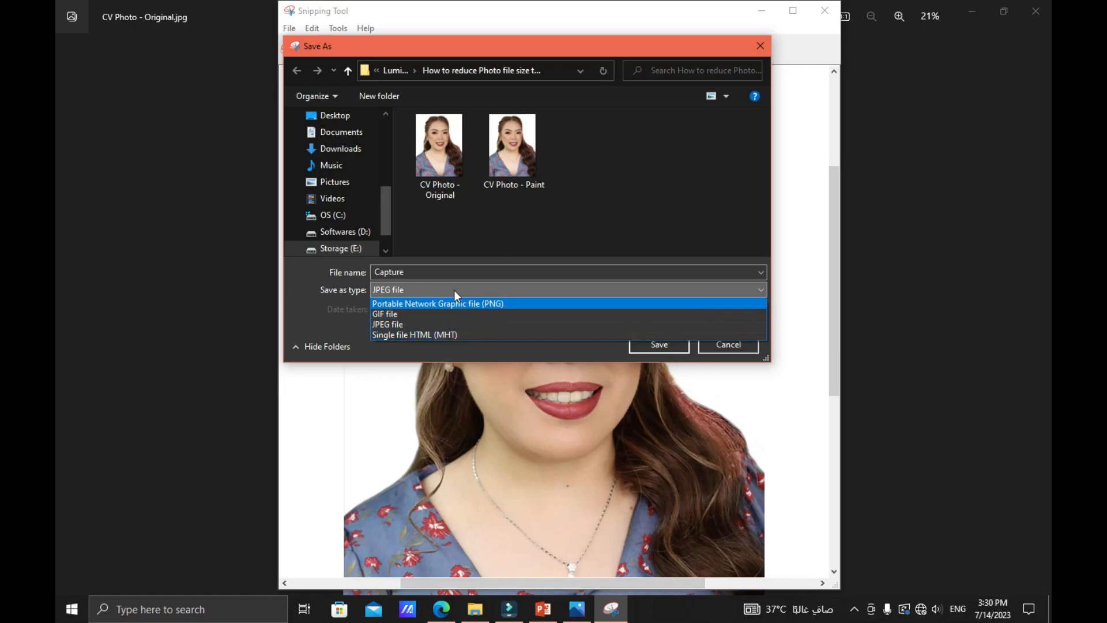
click(387, 324)
text(CV Photo - Snip)
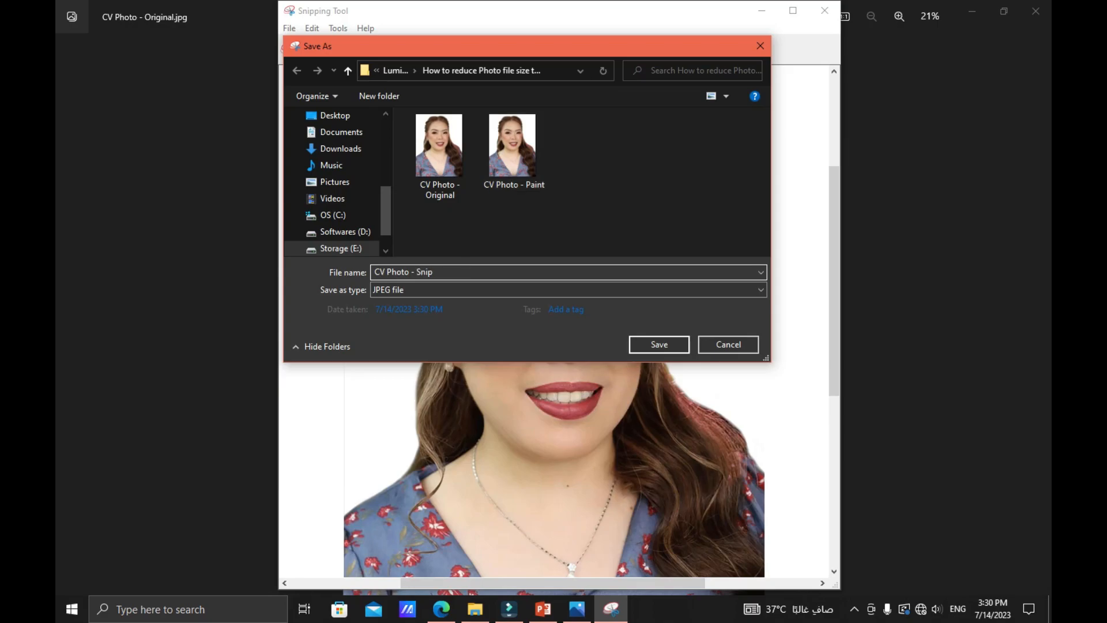
click(658, 344)
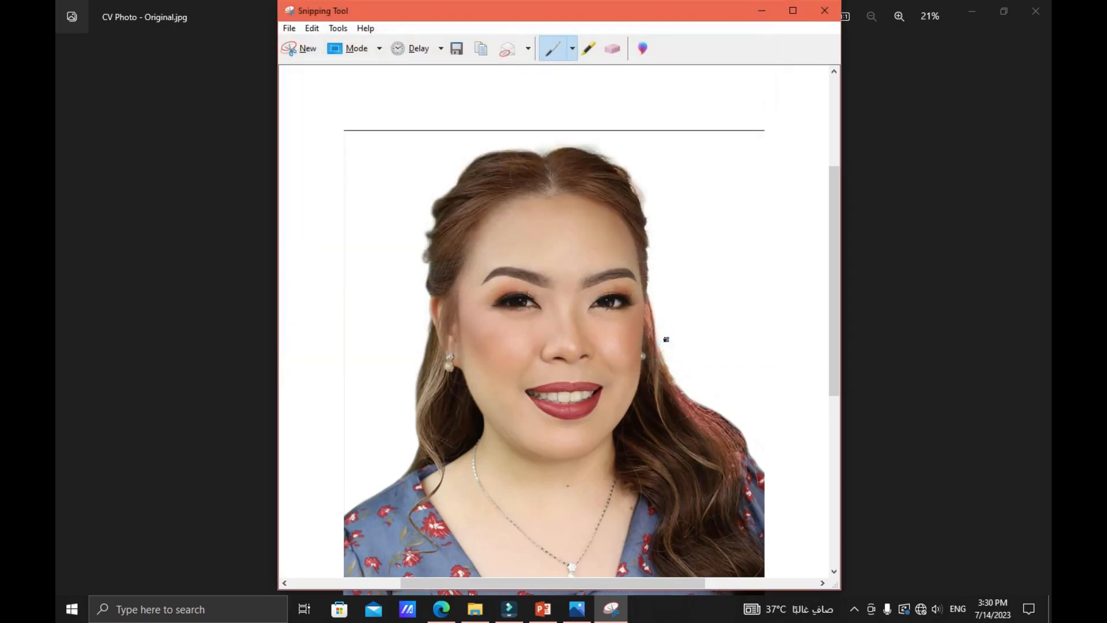
click(824, 11)
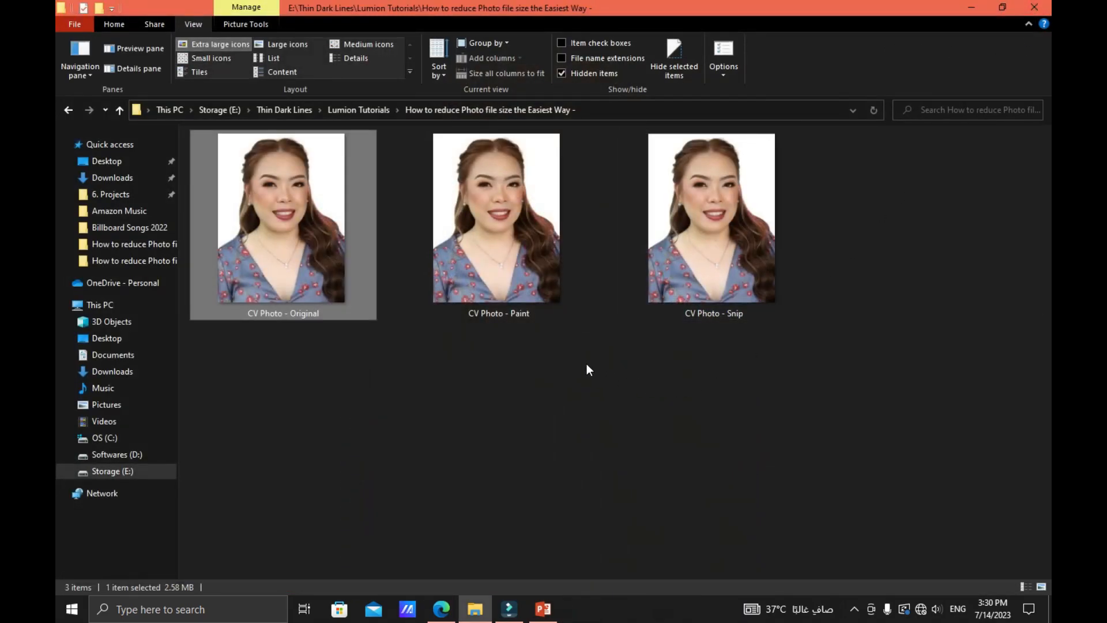
Select each copy to compare sizes: Original 2.58 MB, Paint 432 KB, Snip 66.5 KB
click(586, 363)
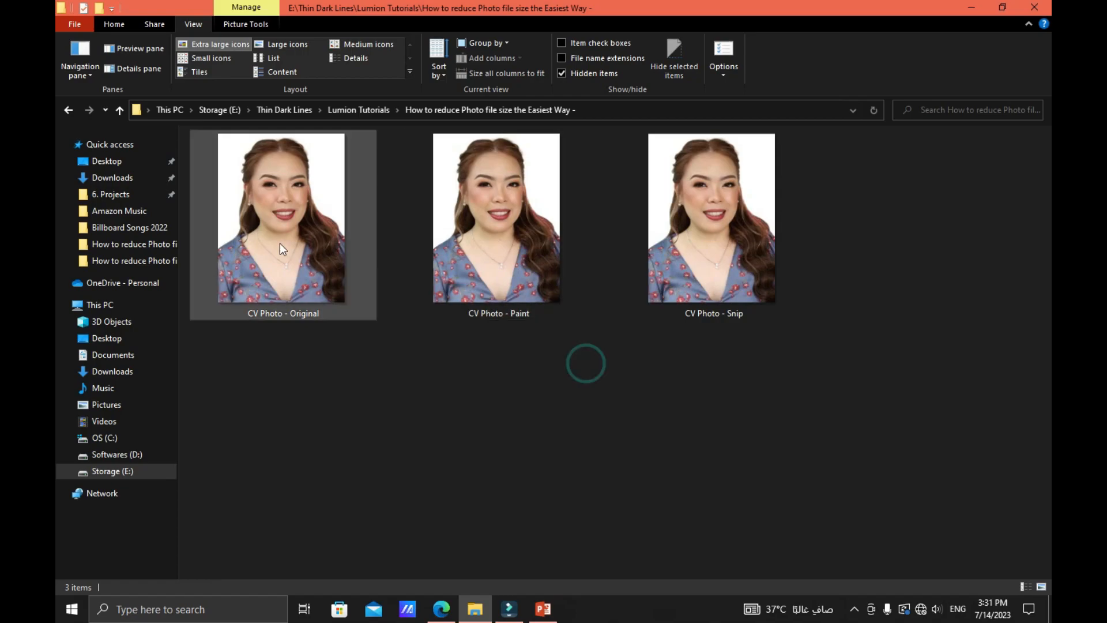
mouse_move(281, 247)
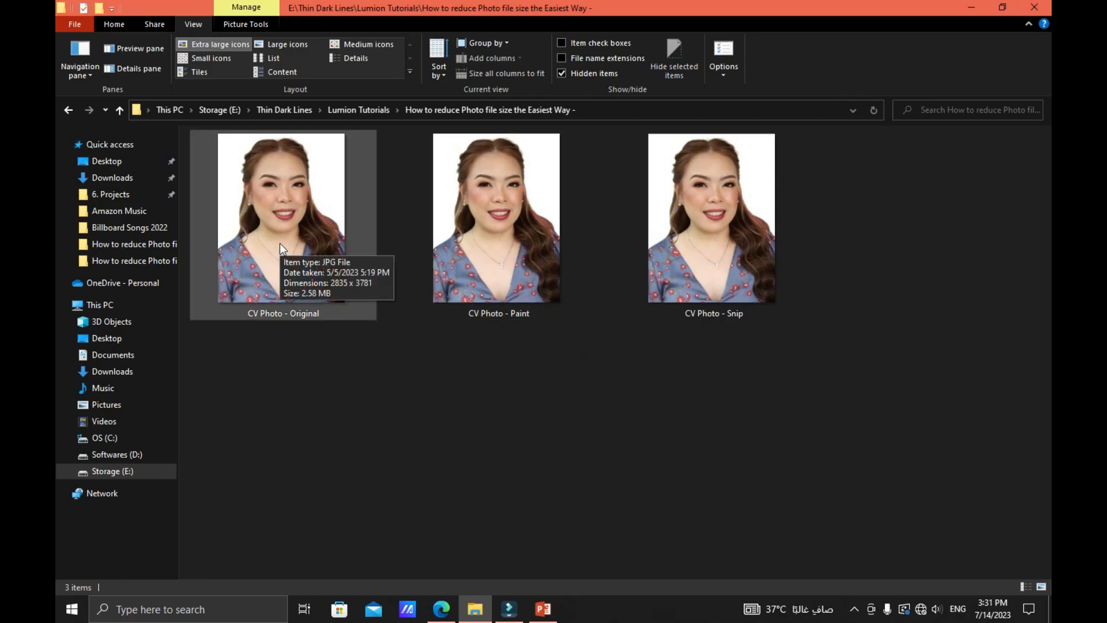
click(280, 217)
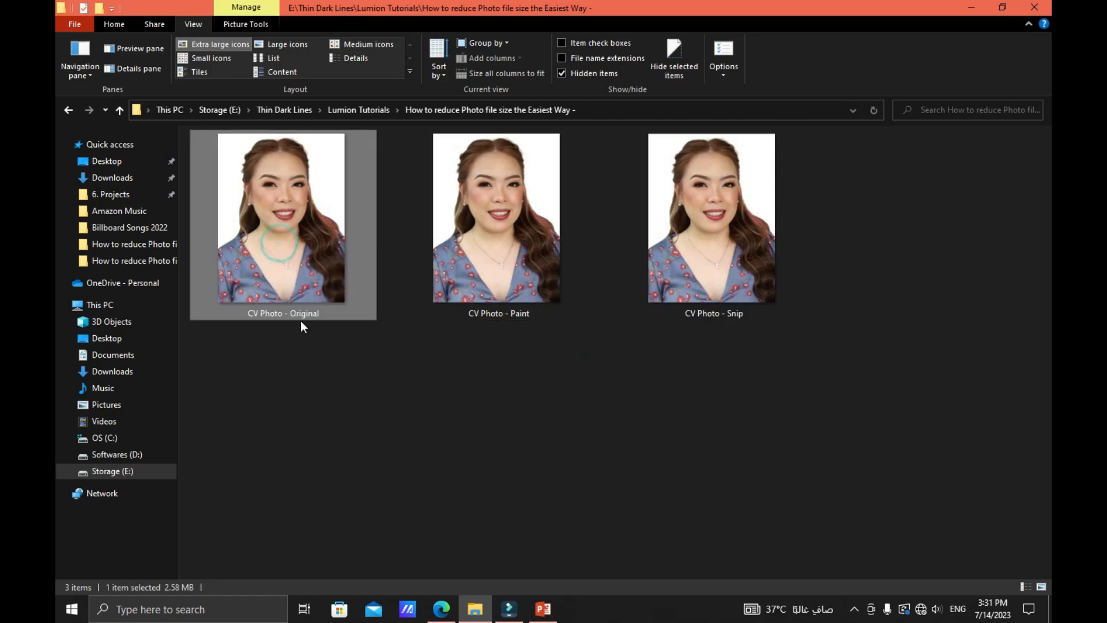
click(498, 217)
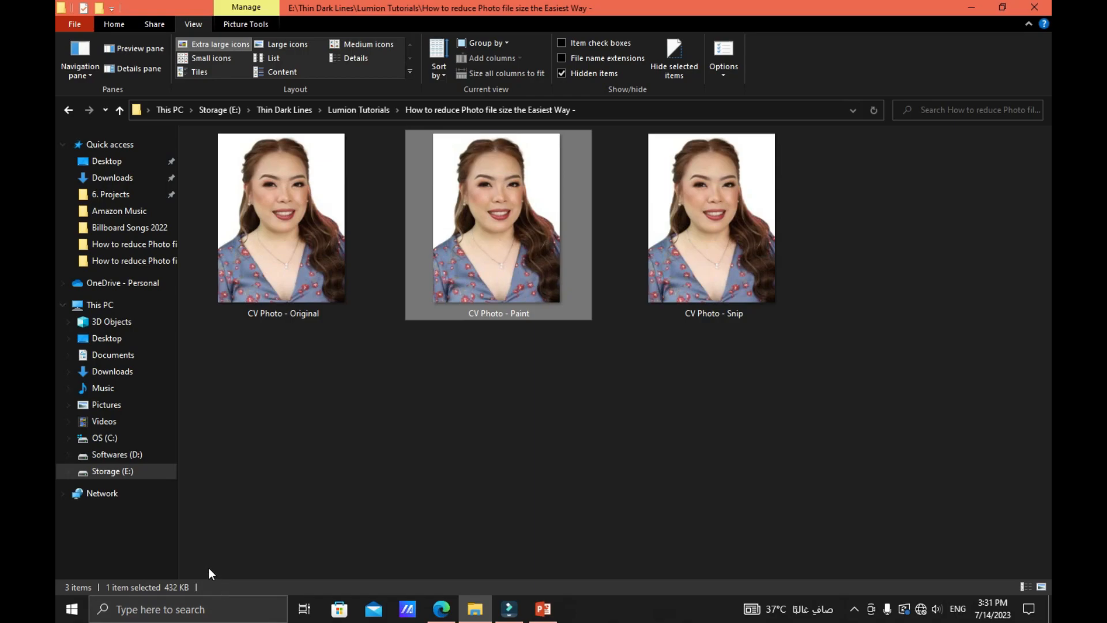
mouse_move(688, 324)
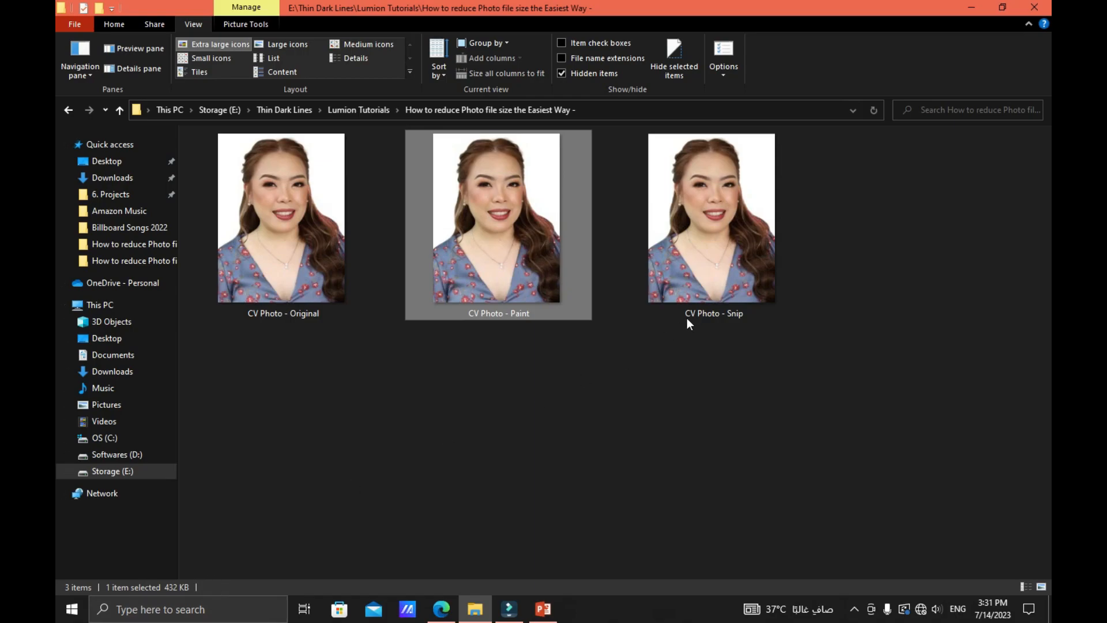
click(710, 216)
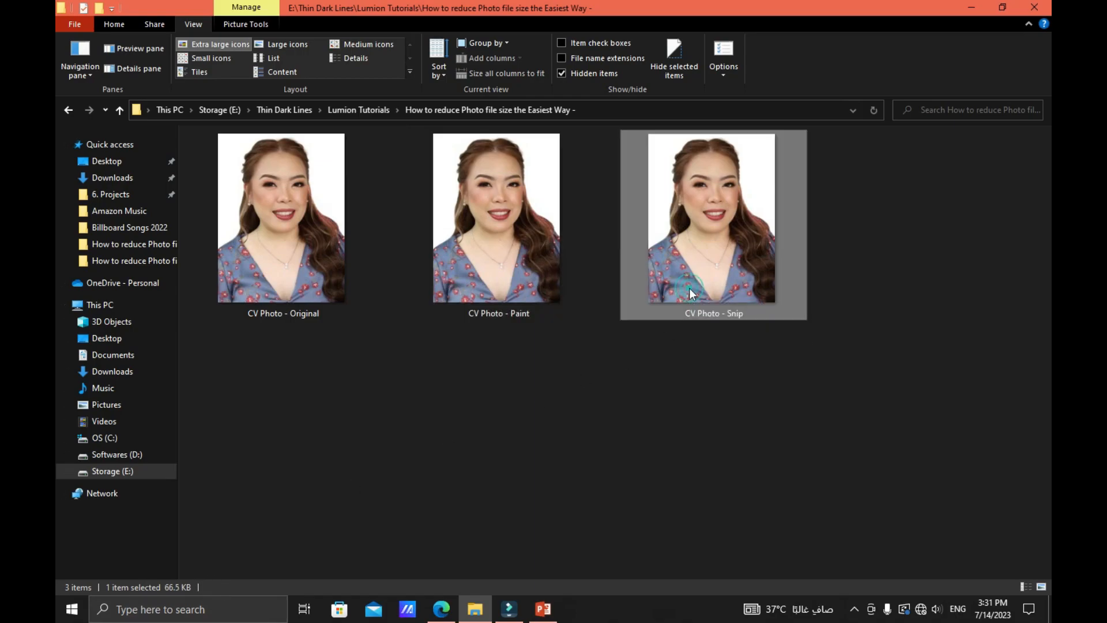
mouse_move(293, 531)
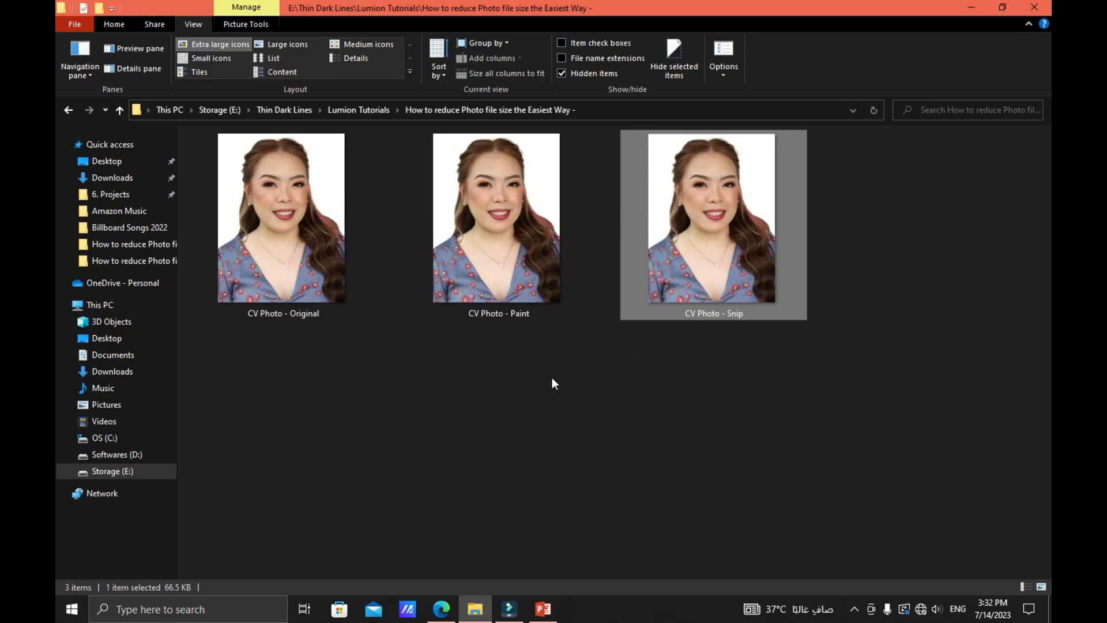
click(542, 608)
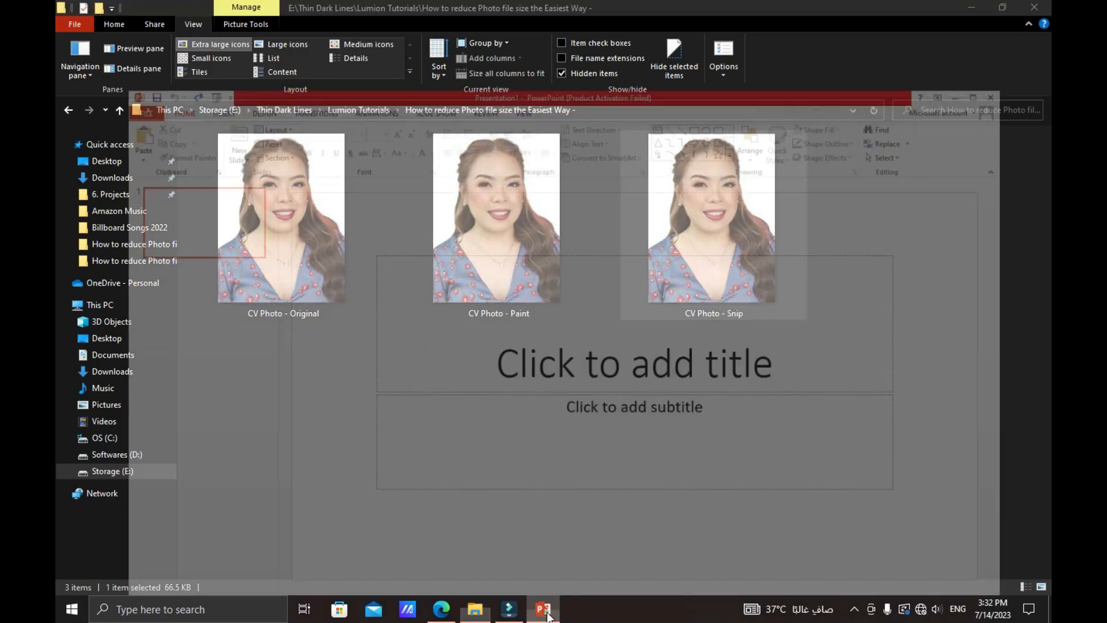
Insert the 'CV Photo - Original' picture onto the blank PowerPoint slide
click(544, 609)
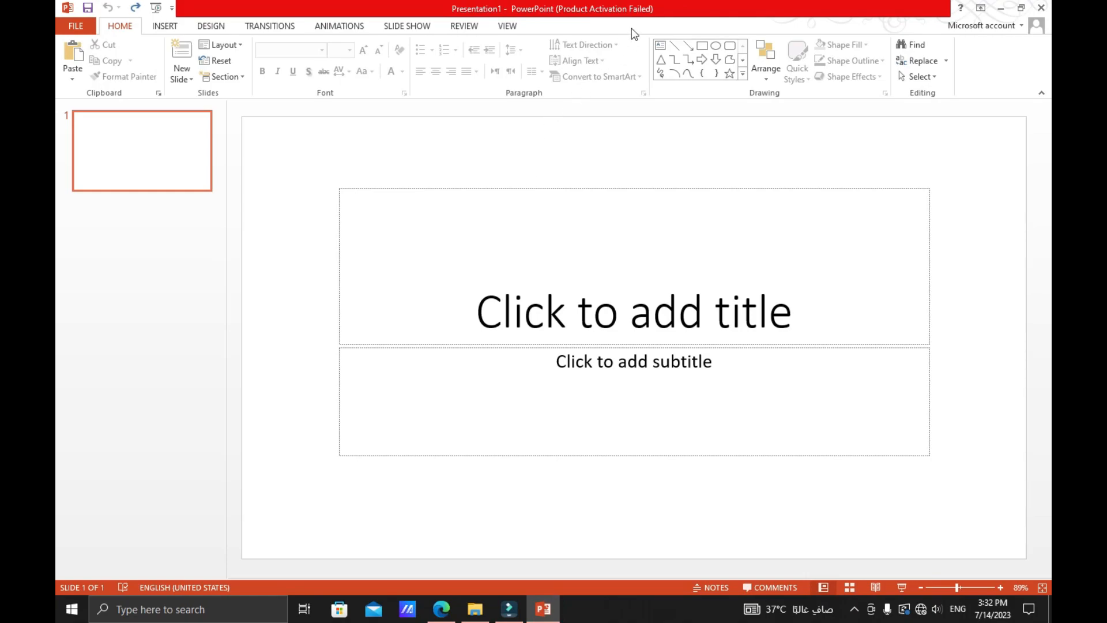
mouse_move(641, 21)
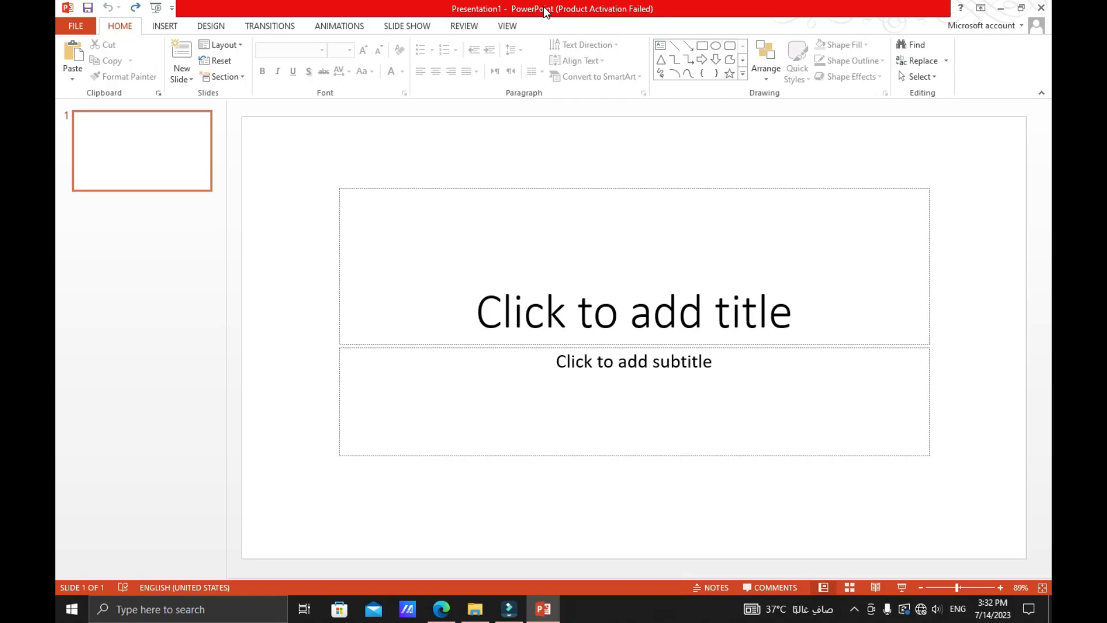
mouse_move(164, 26)
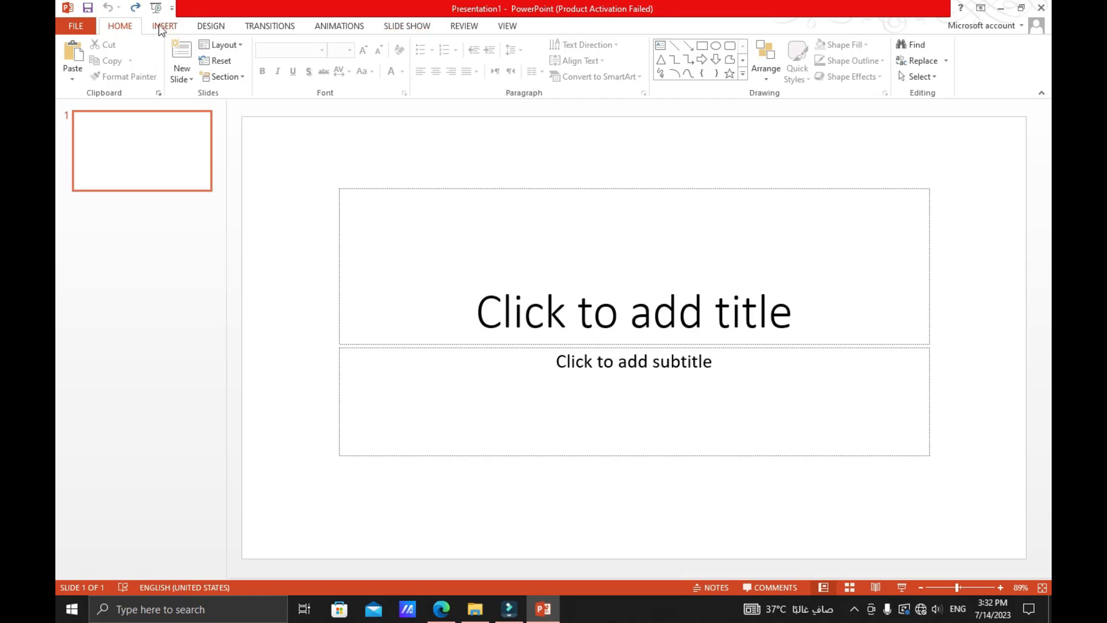
click(165, 26)
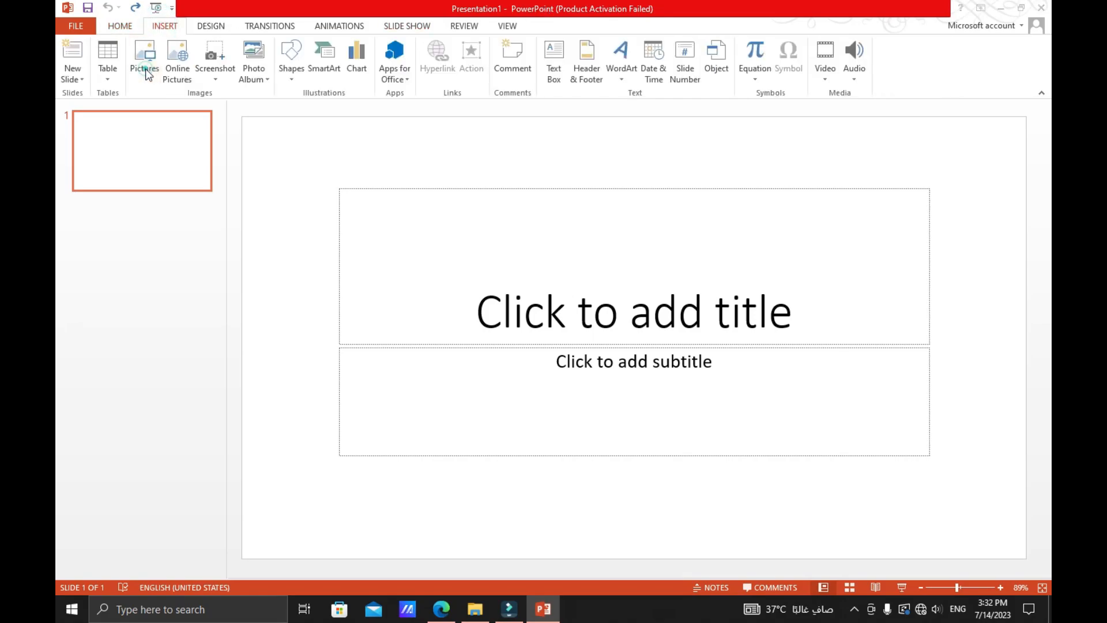
click(144, 58)
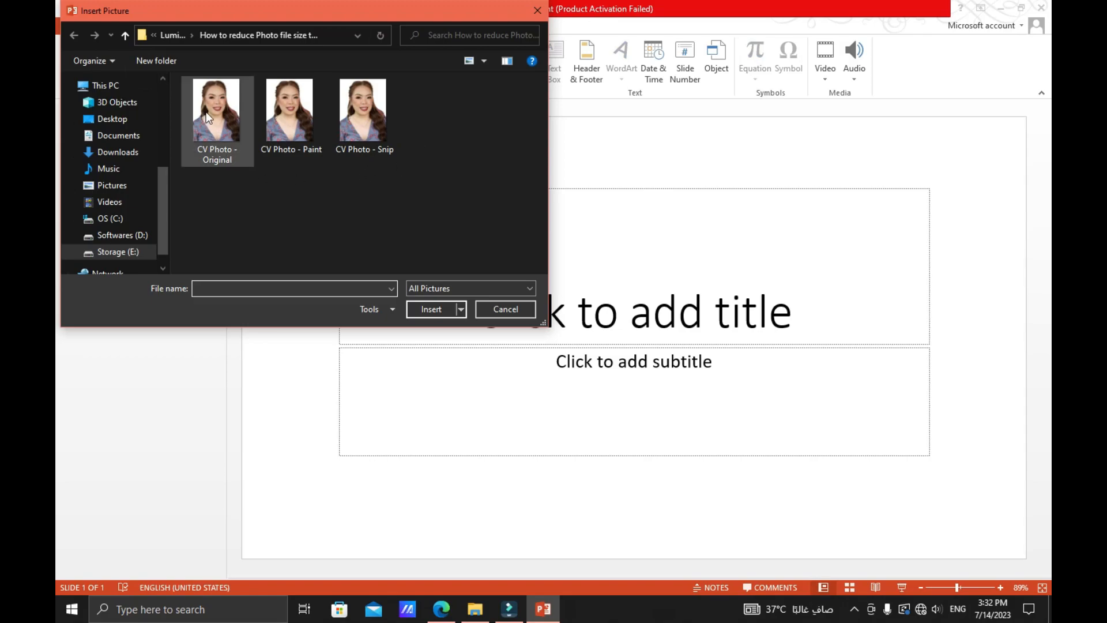
click(216, 110)
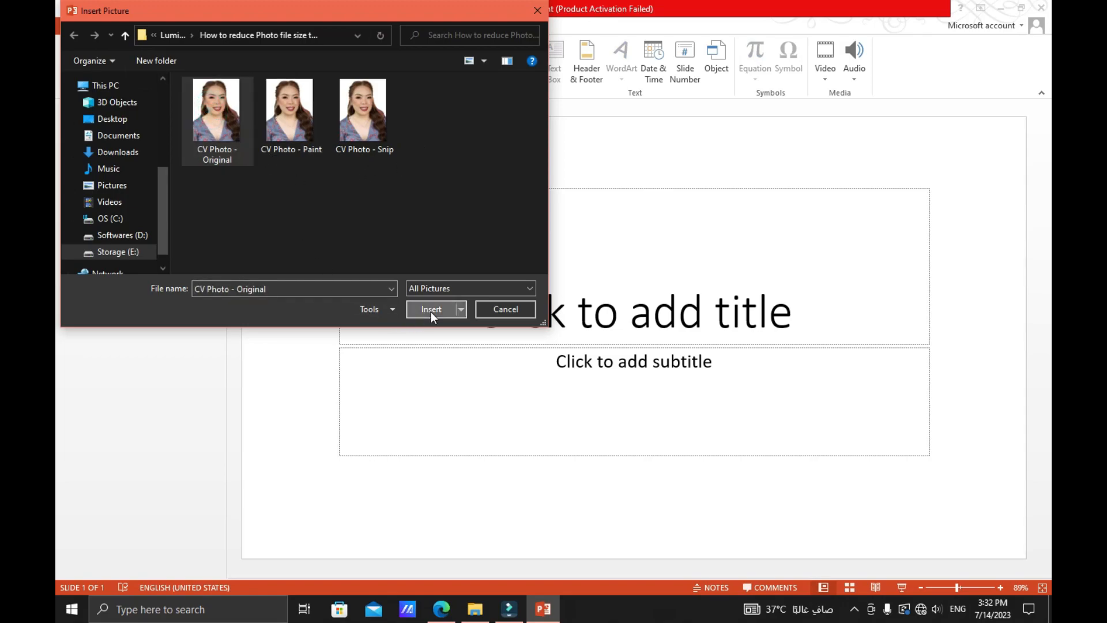
click(430, 309)
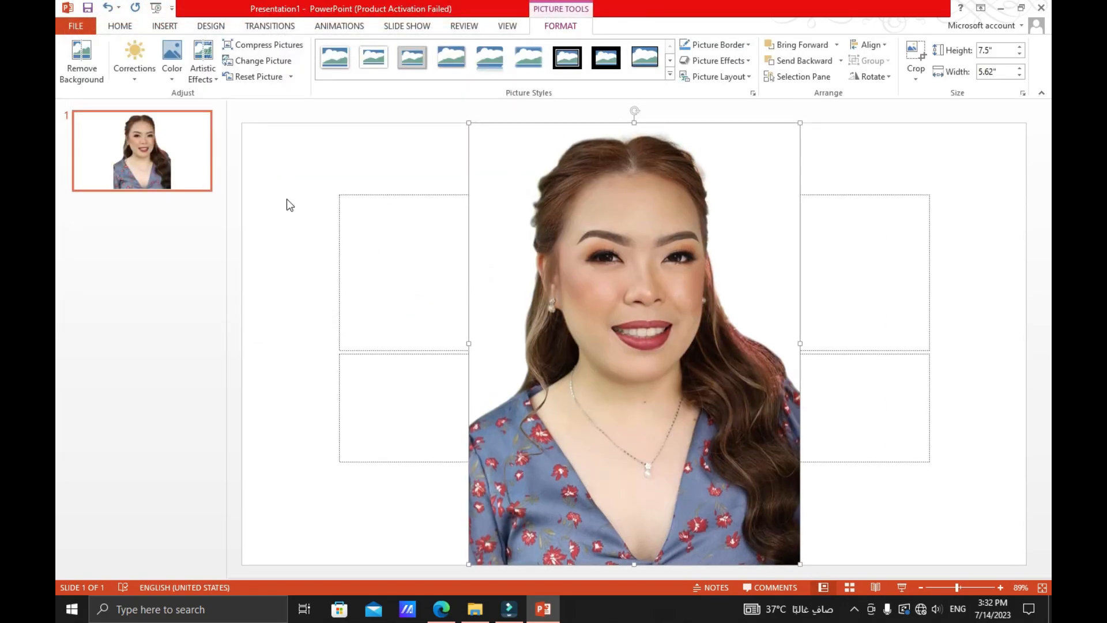
click(75, 25)
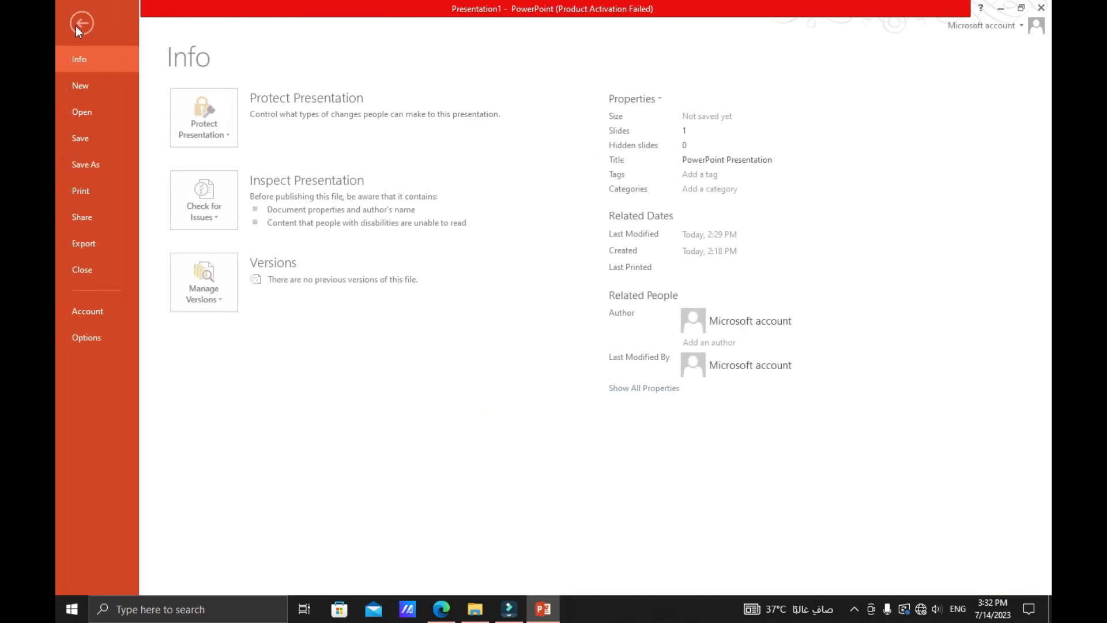
Start a Save As to this computer with JPEG File Interchange Format as the type
click(85, 164)
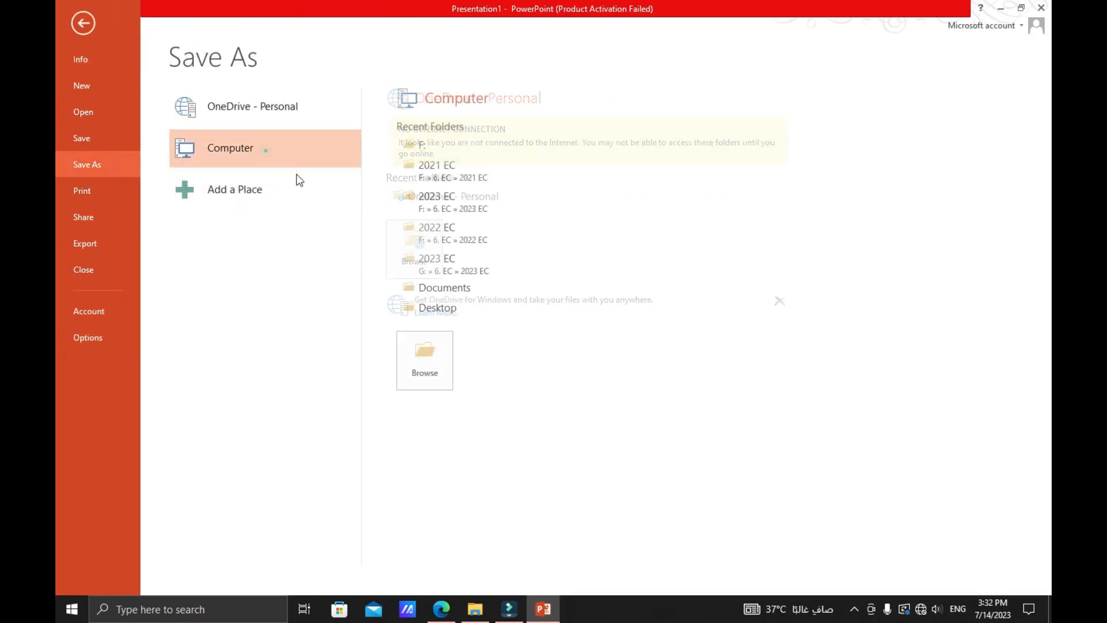
click(425, 360)
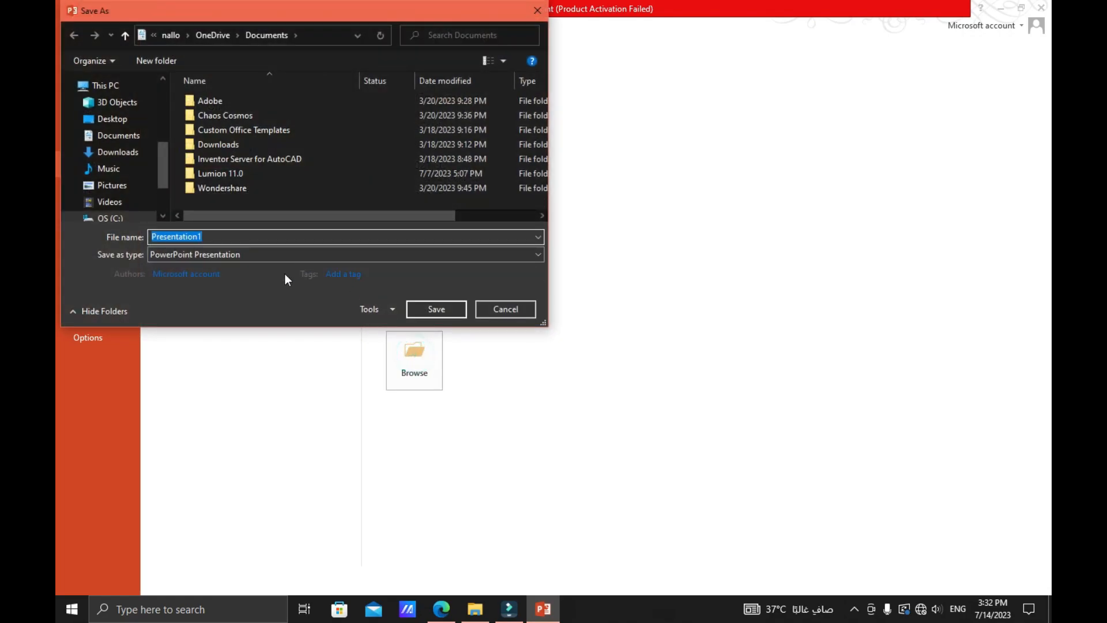
click(538, 254)
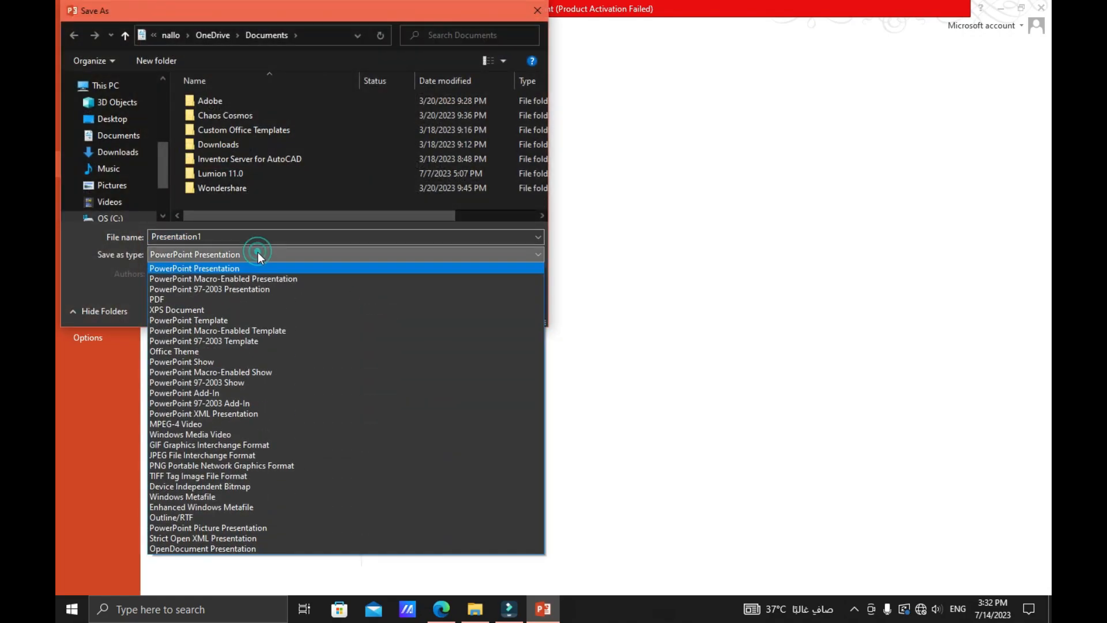
mouse_move(201, 424)
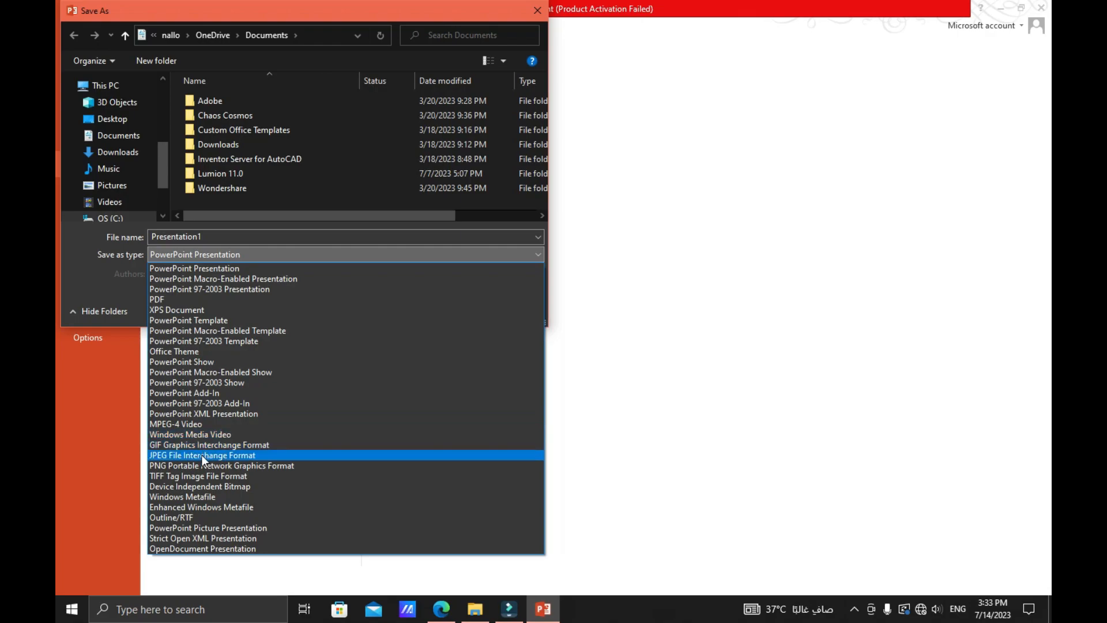
click(201, 454)
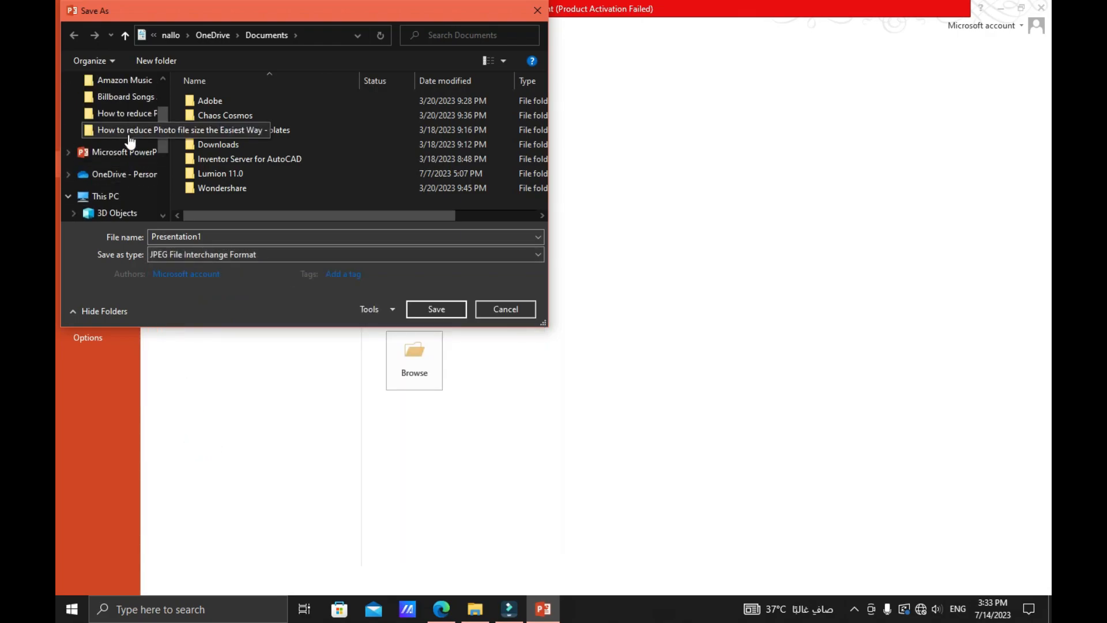
Save the slide as 'CV Photo - pptx' in the CV photo folder
double_click(129, 129)
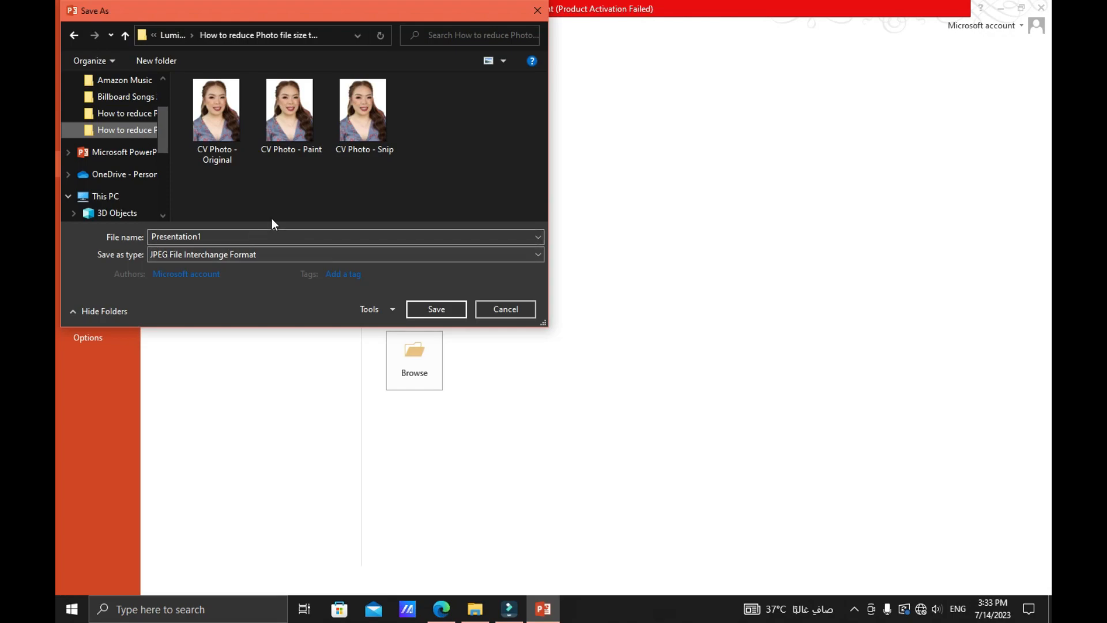
click(216, 109)
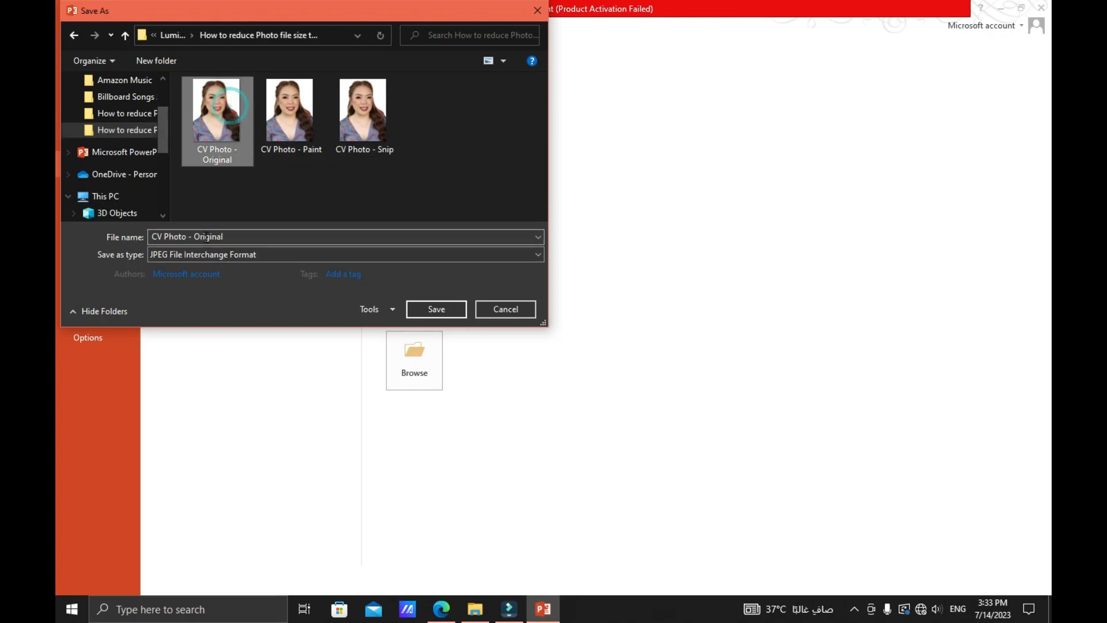
double_click(207, 237)
text(pptx)
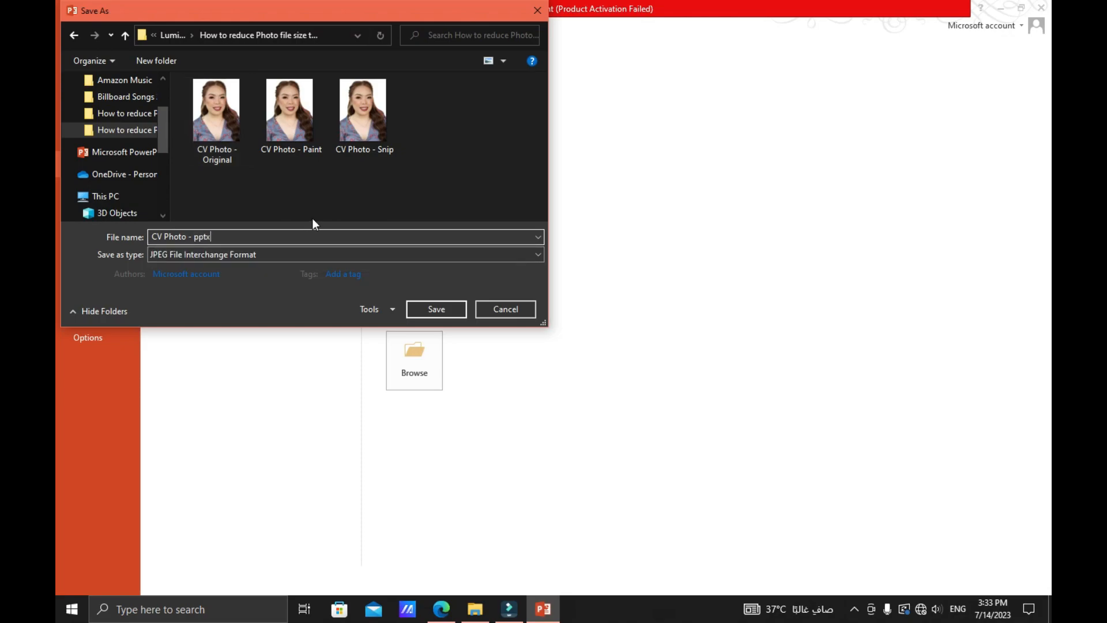
click(436, 308)
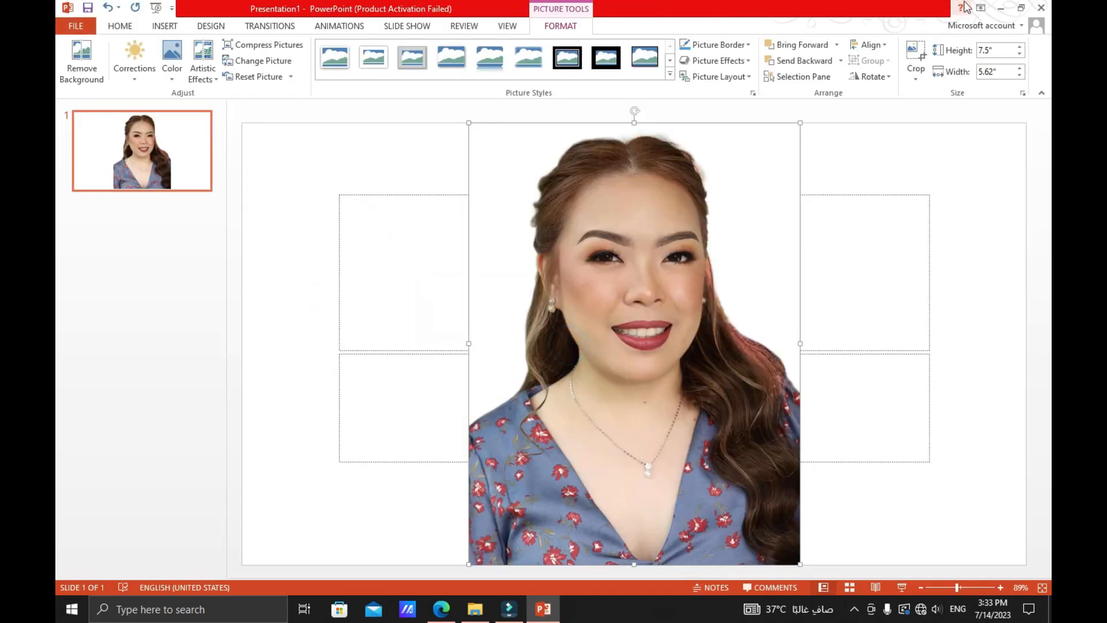
click(474, 609)
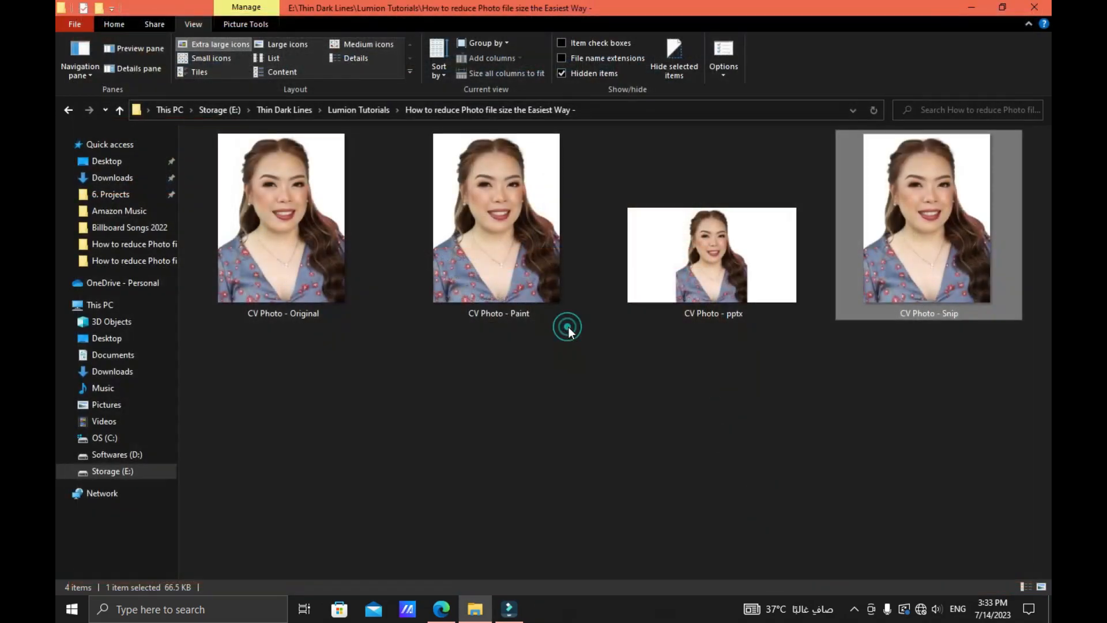
mouse_move(714, 255)
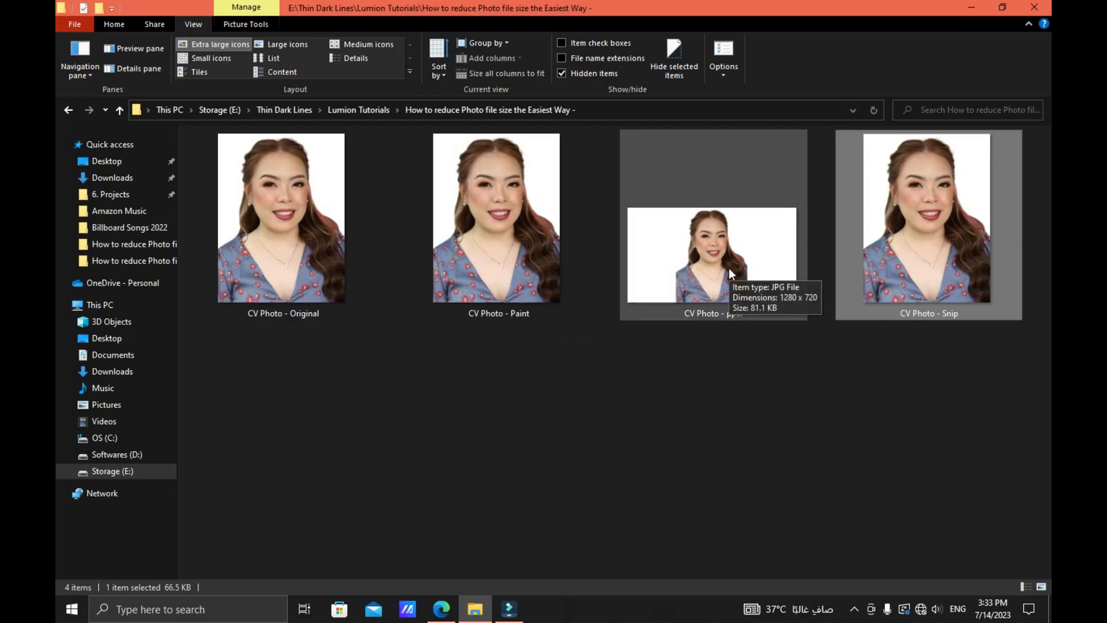
Crop 'CV Photo - pptx' down to the portrait in Photos and save over the file
double_click(711, 254)
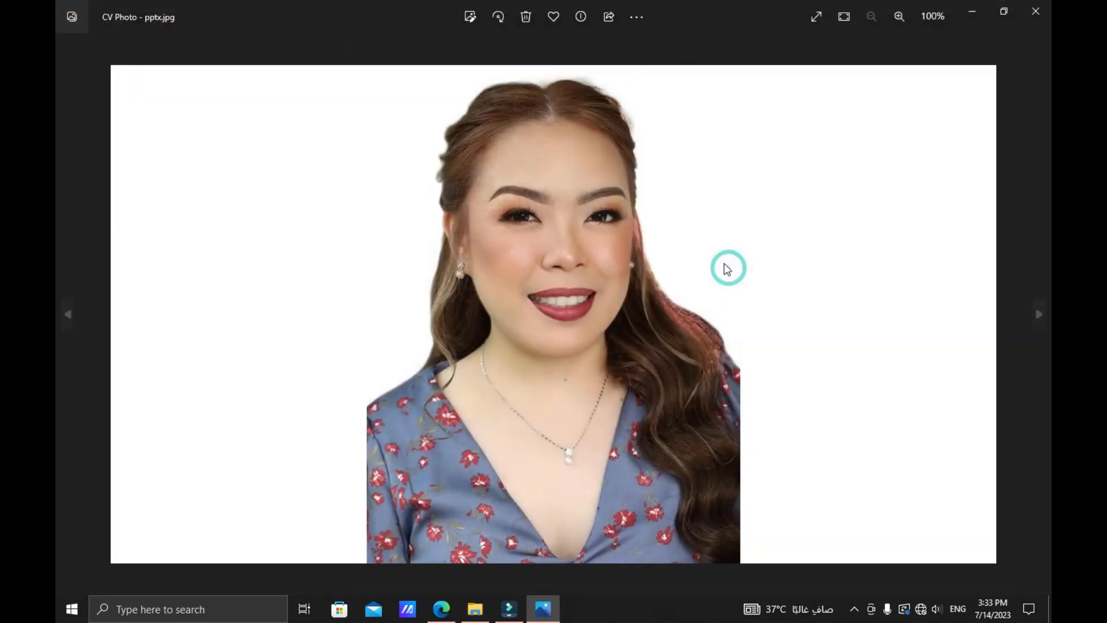
click(469, 16)
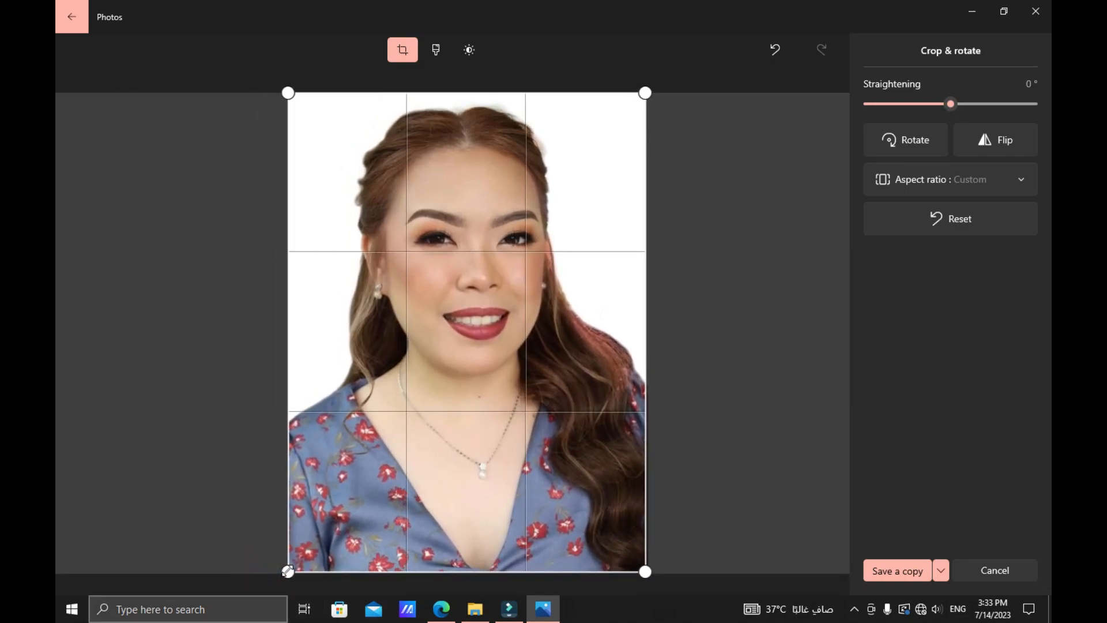
click(939, 571)
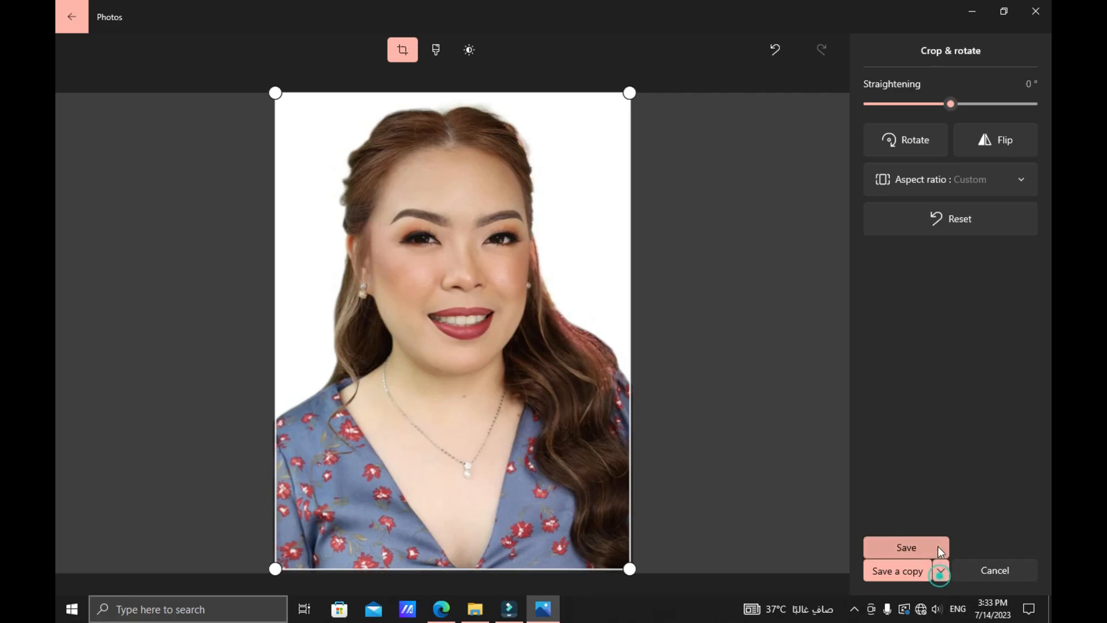
click(906, 547)
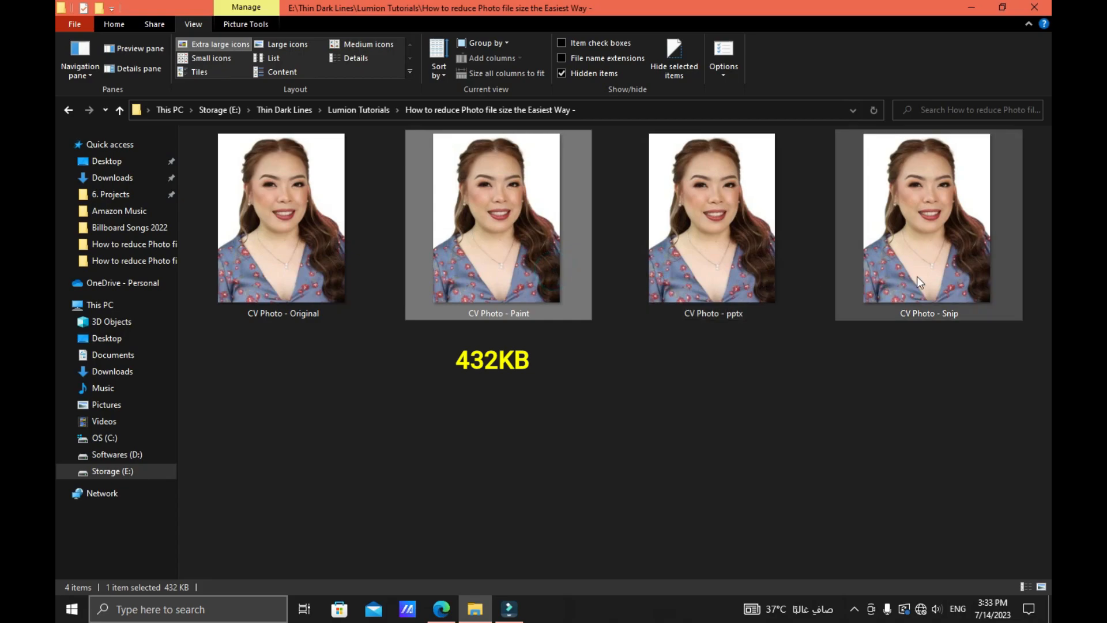
click(712, 217)
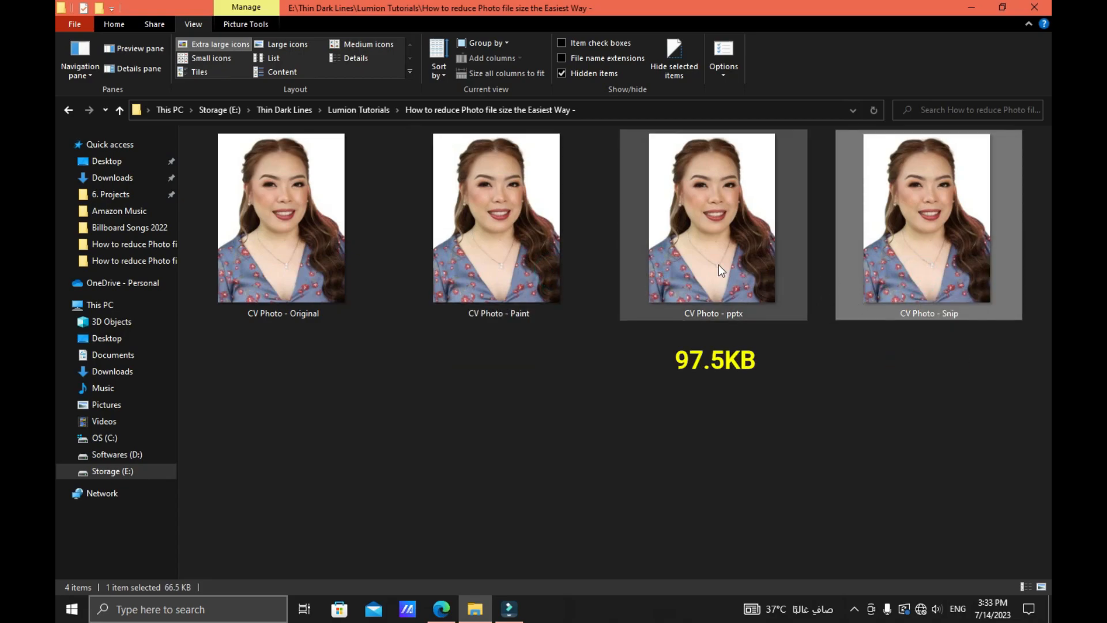
mouse_move(713, 270)
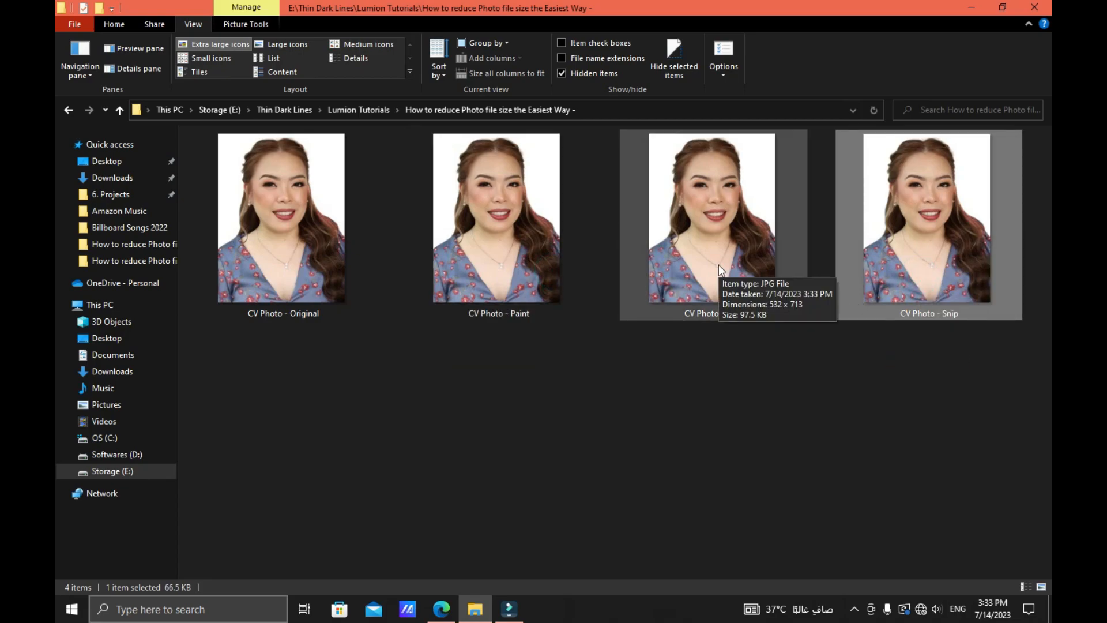
click(713, 219)
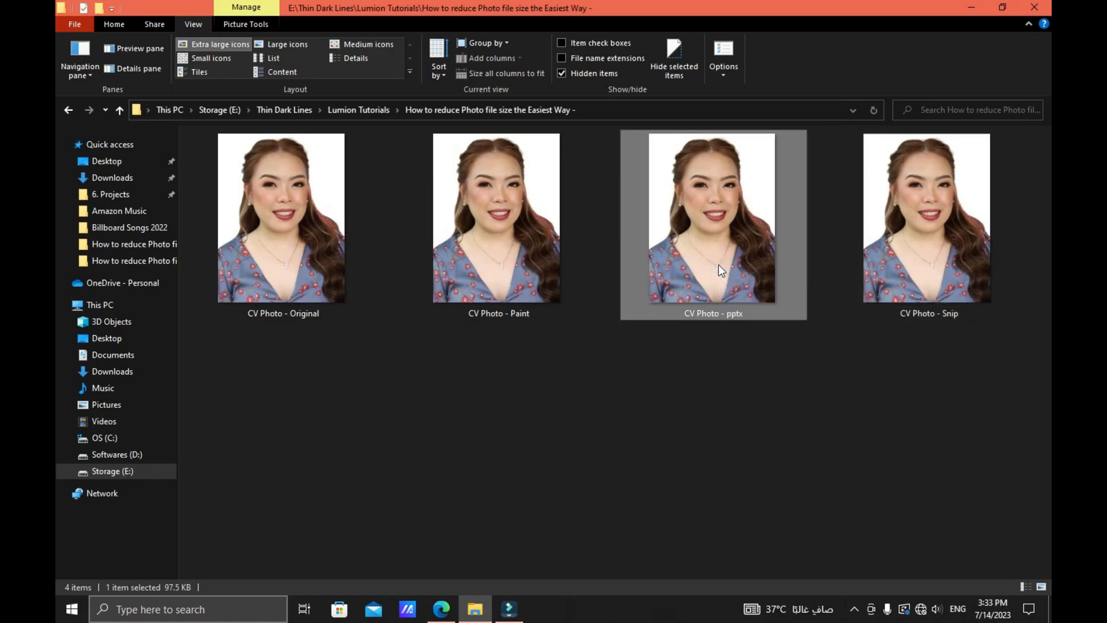
mouse_move(713, 274)
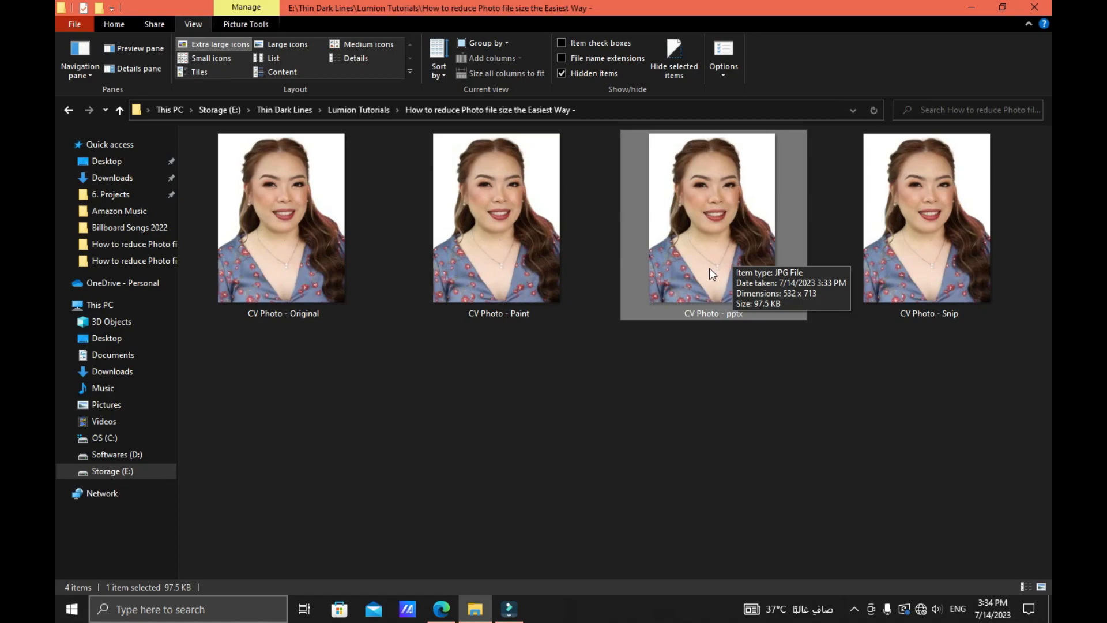
mouse_move(195, 590)
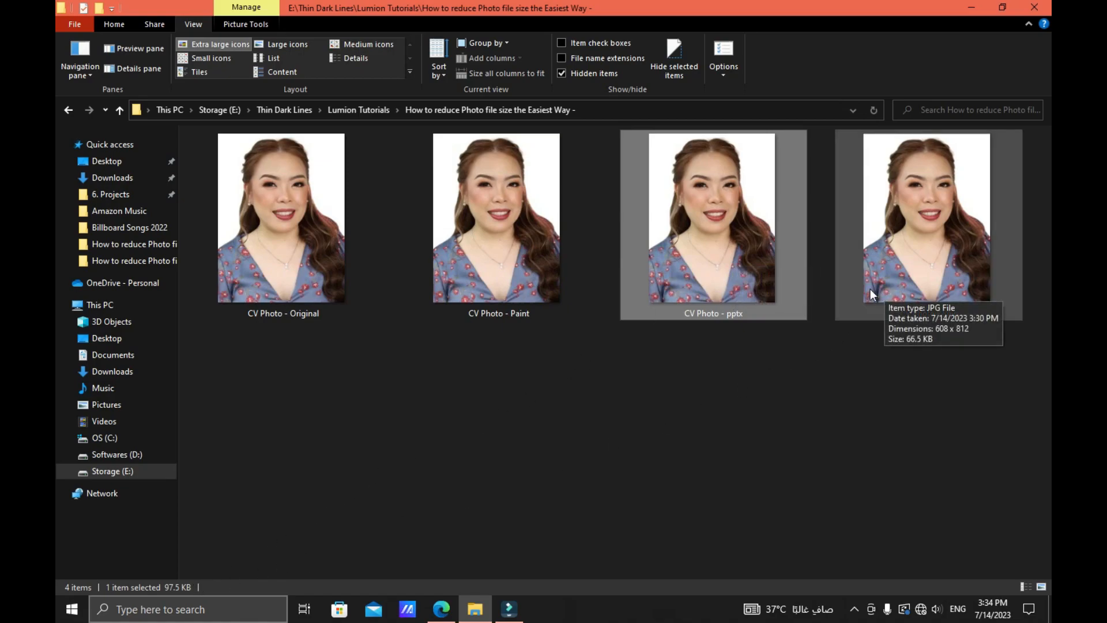
mouse_move(324, 258)
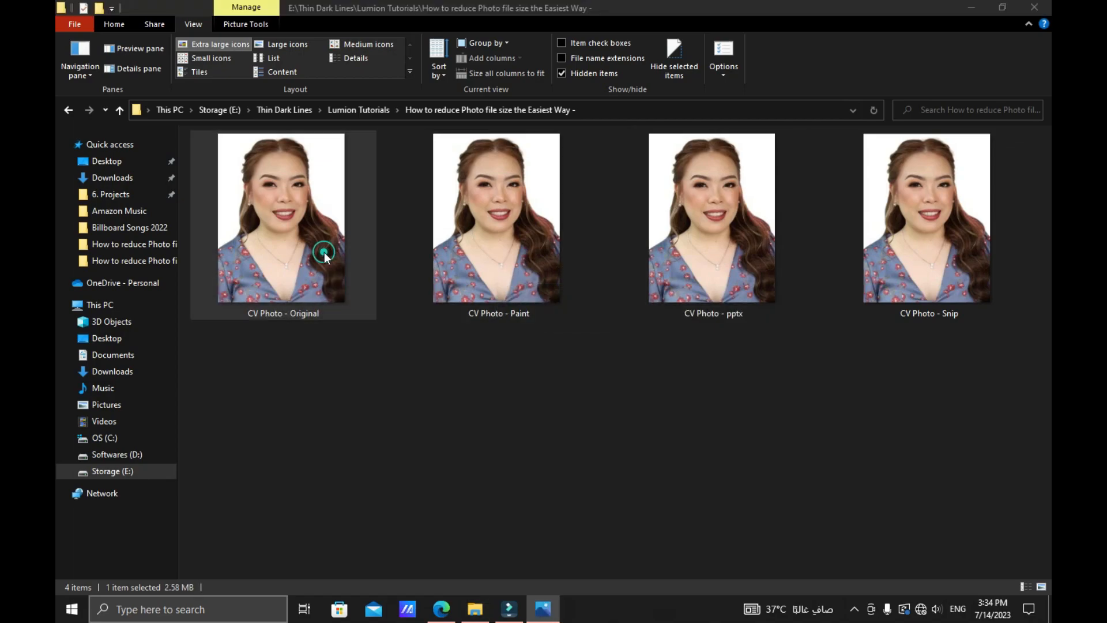
double_click(496, 217)
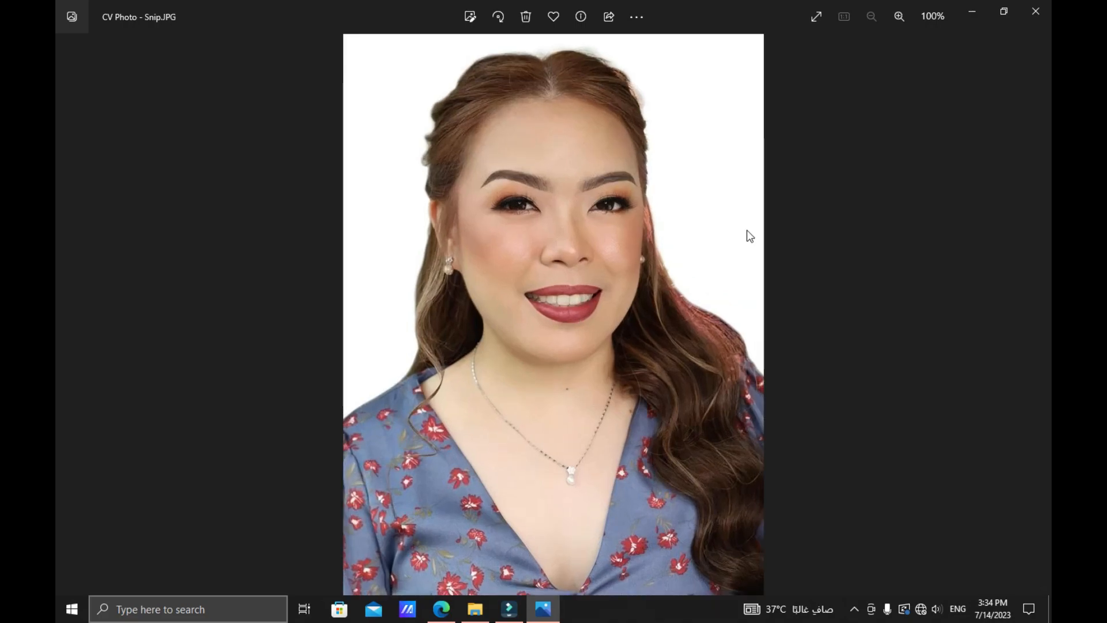
mouse_move(1035, 11)
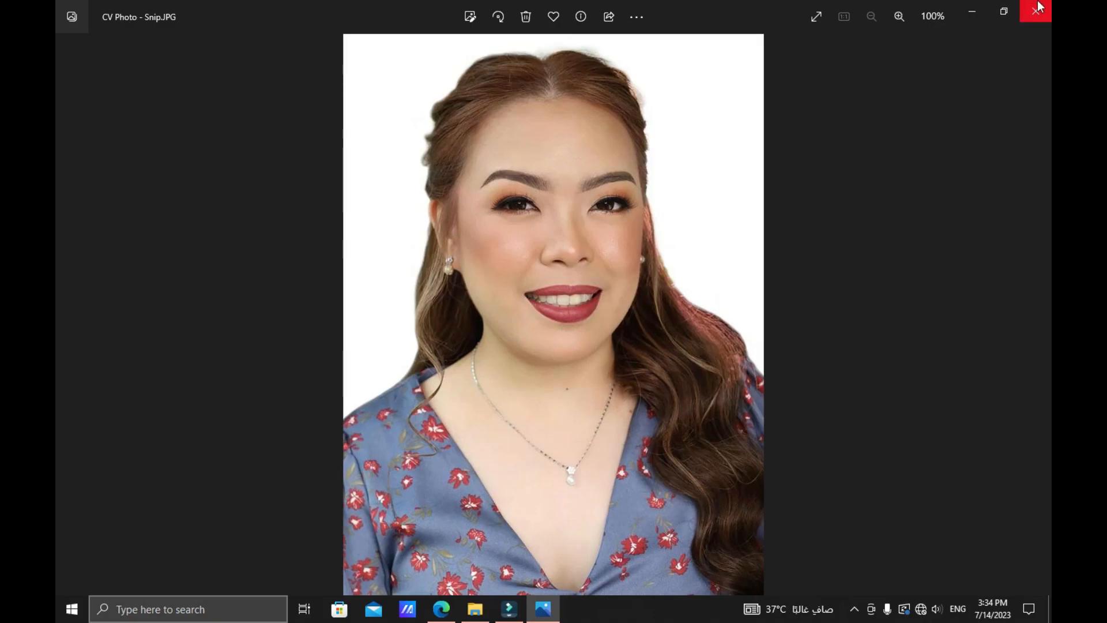
click(1035, 10)
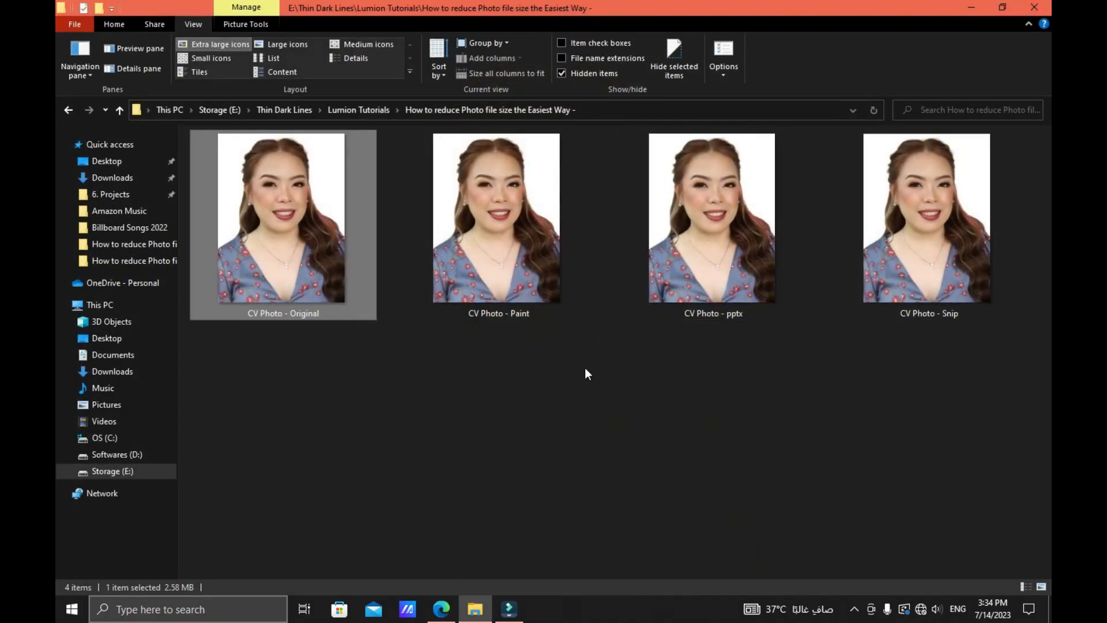
mouse_move(513, 379)
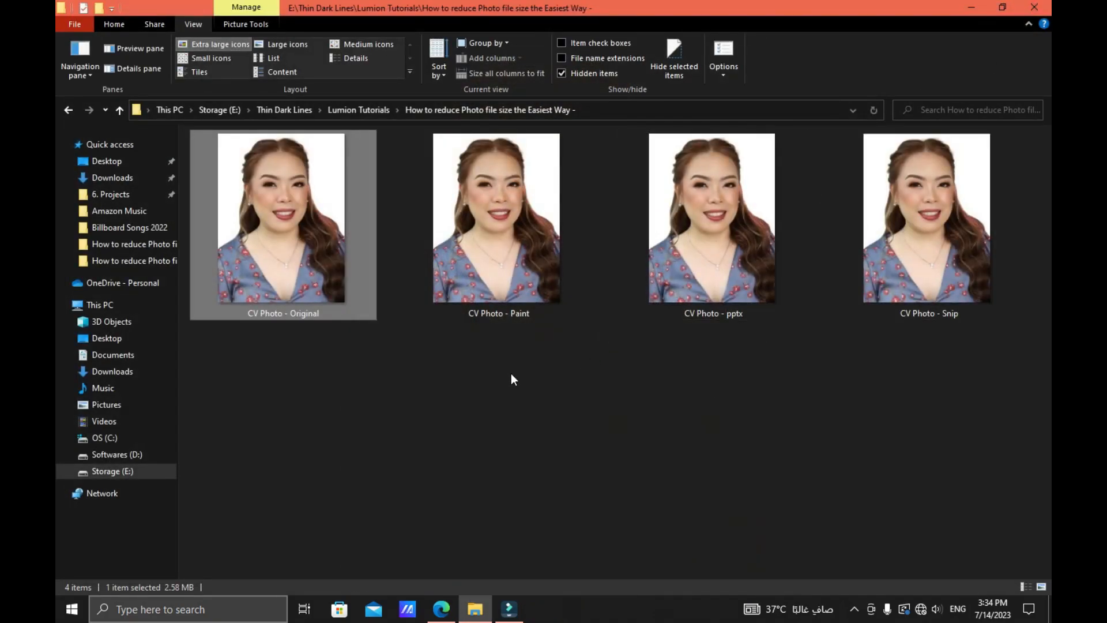